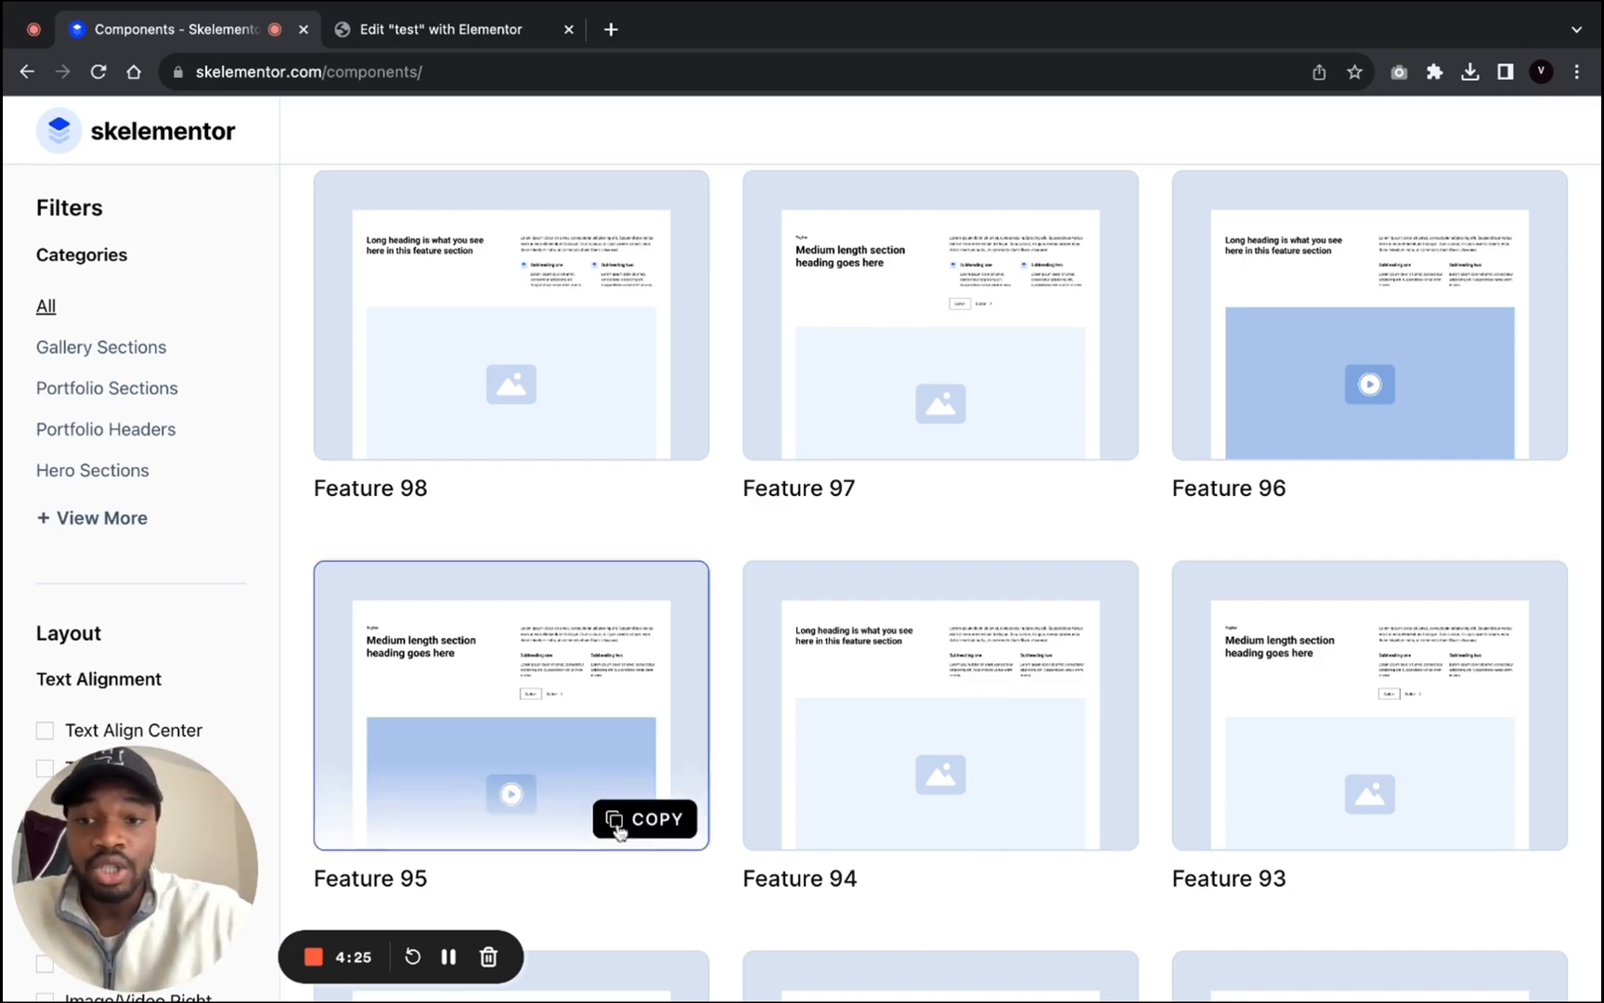
# Step: Copy the Feature 98 section layout from the Skelementor components grid
pyautogui.scroll(-3)
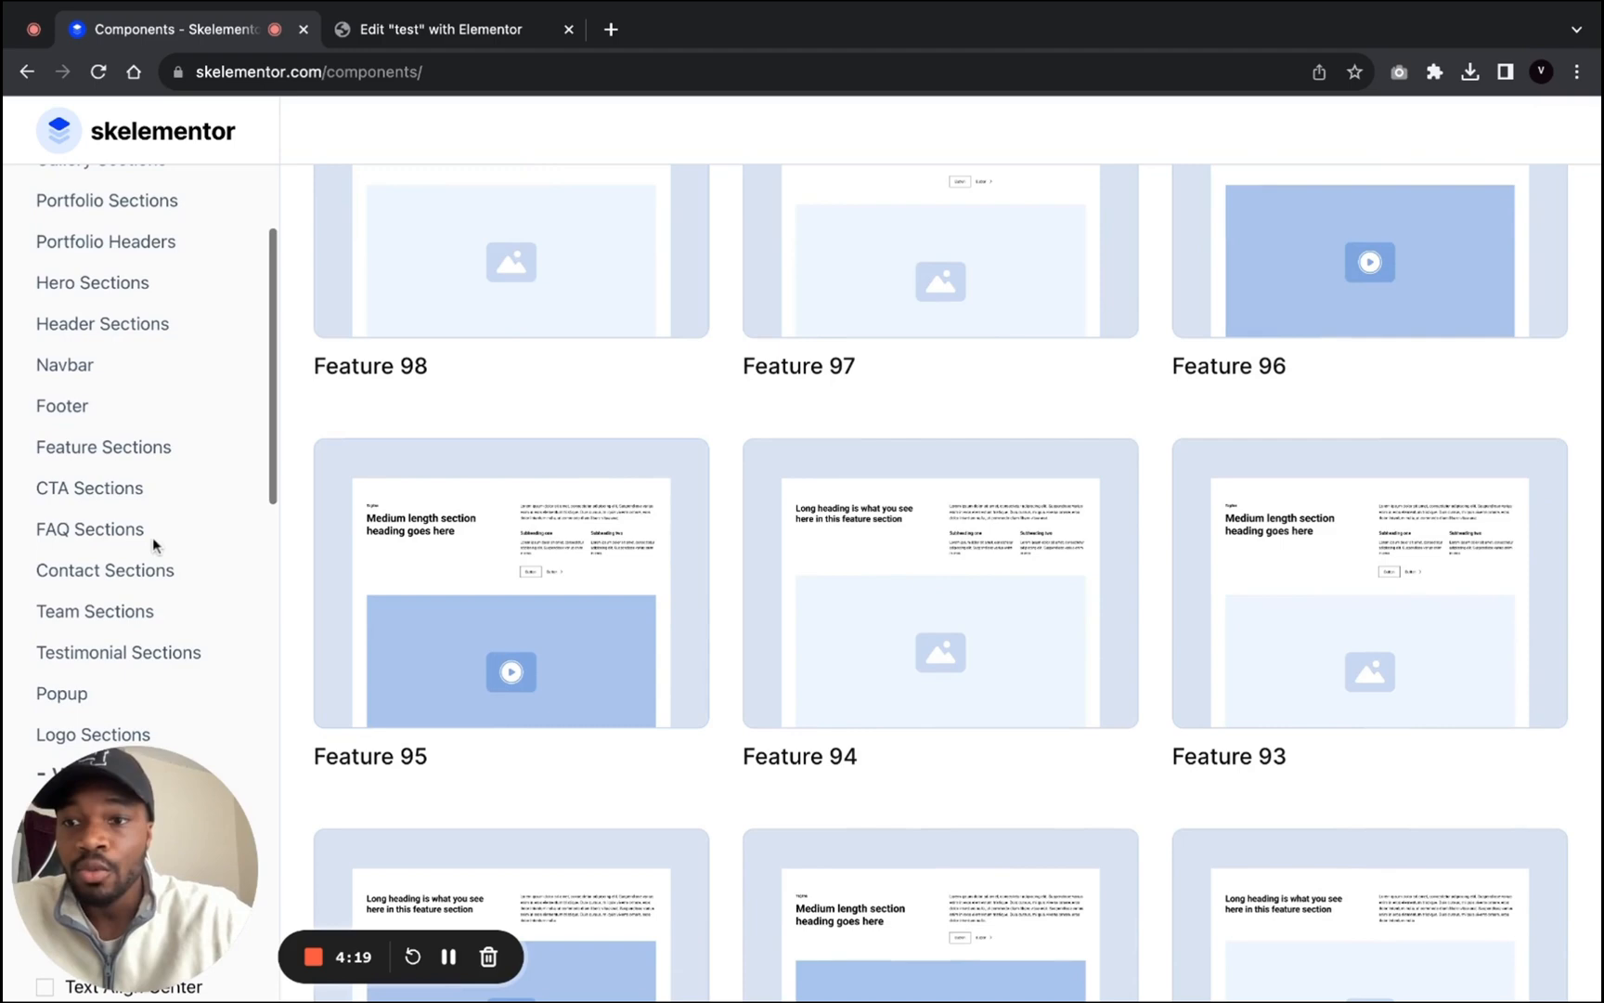
pyautogui.scroll(3)
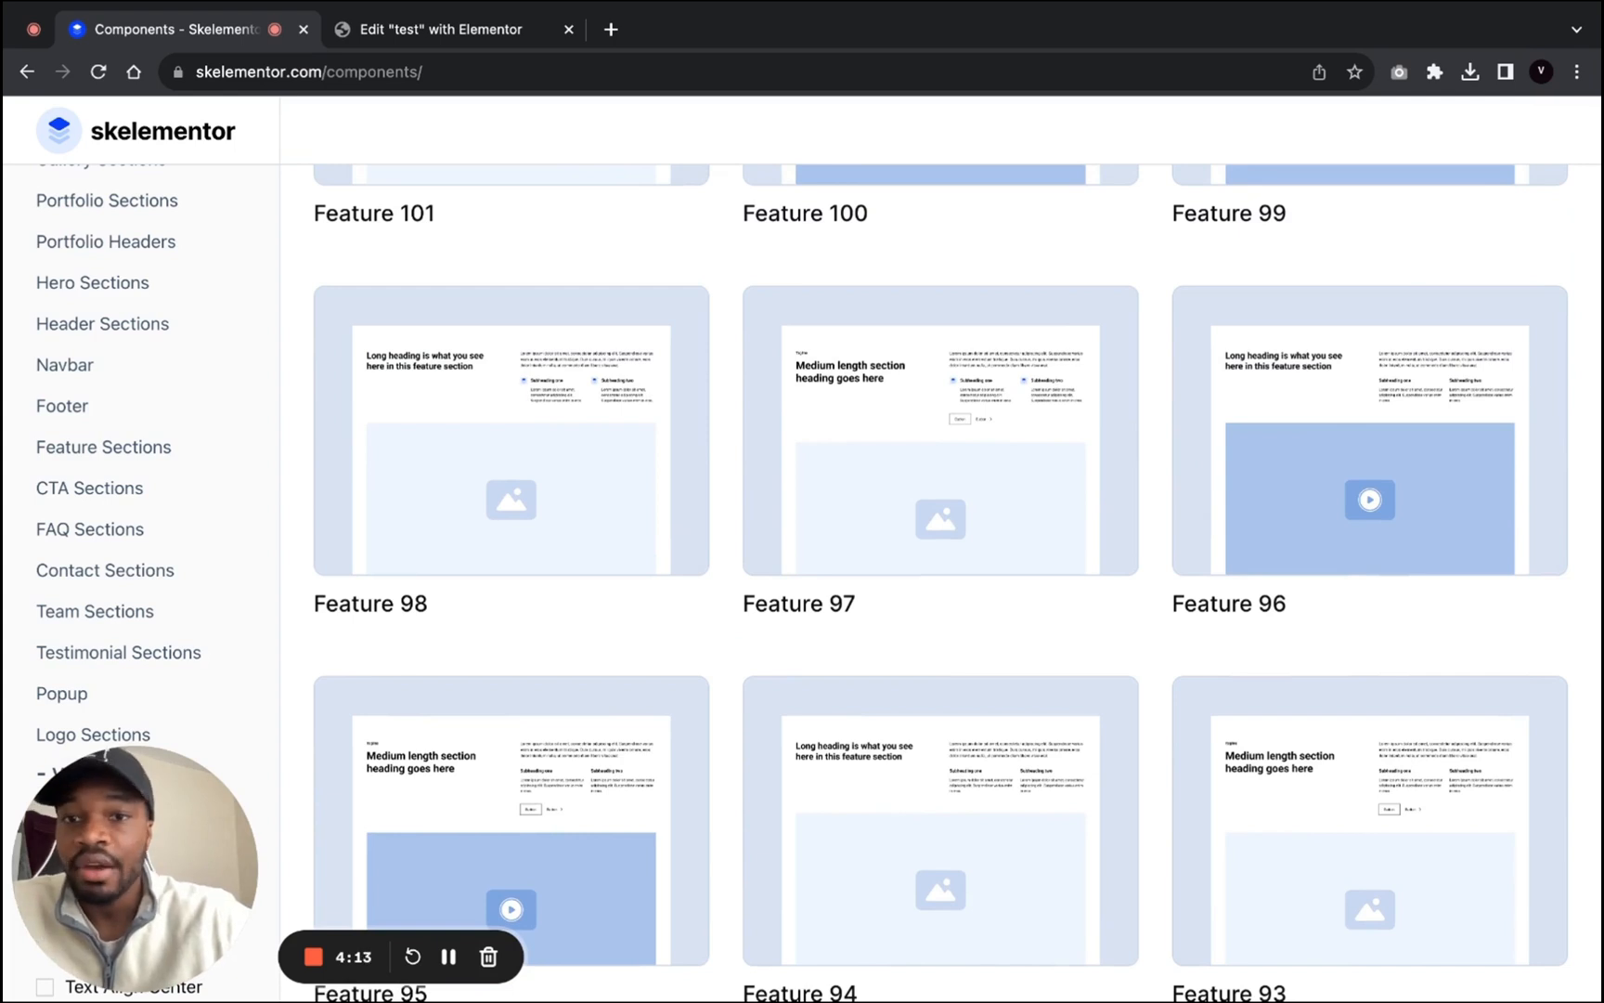
pyautogui.moveTo(584, 398)
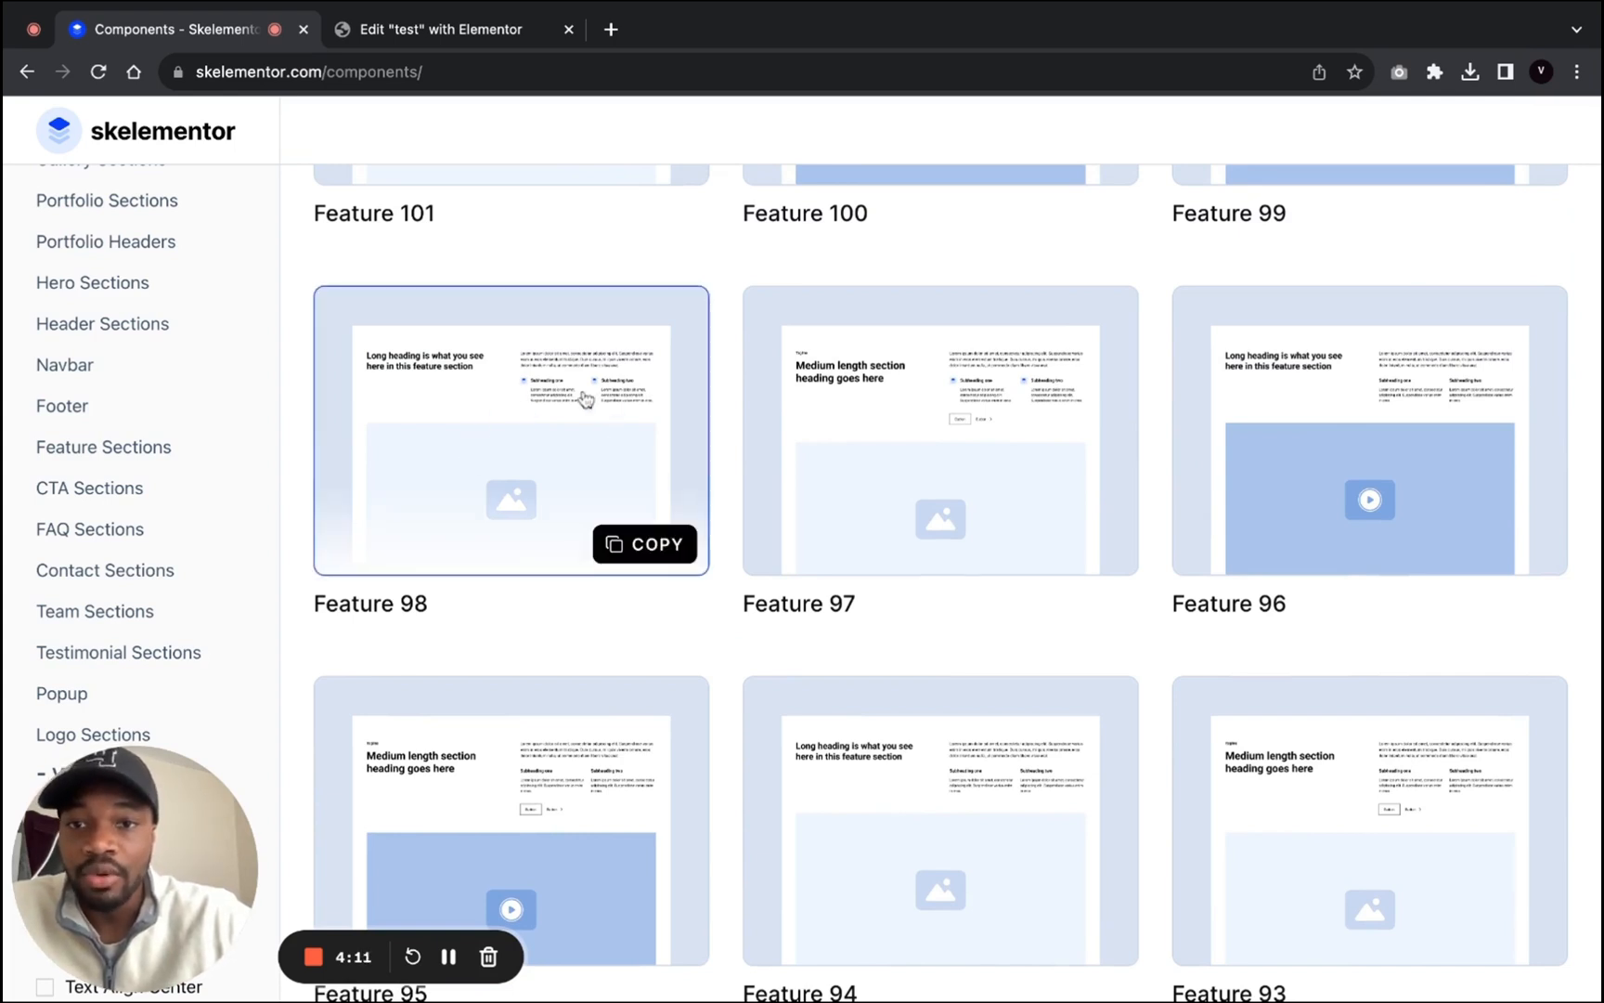
pyautogui.click(643, 543)
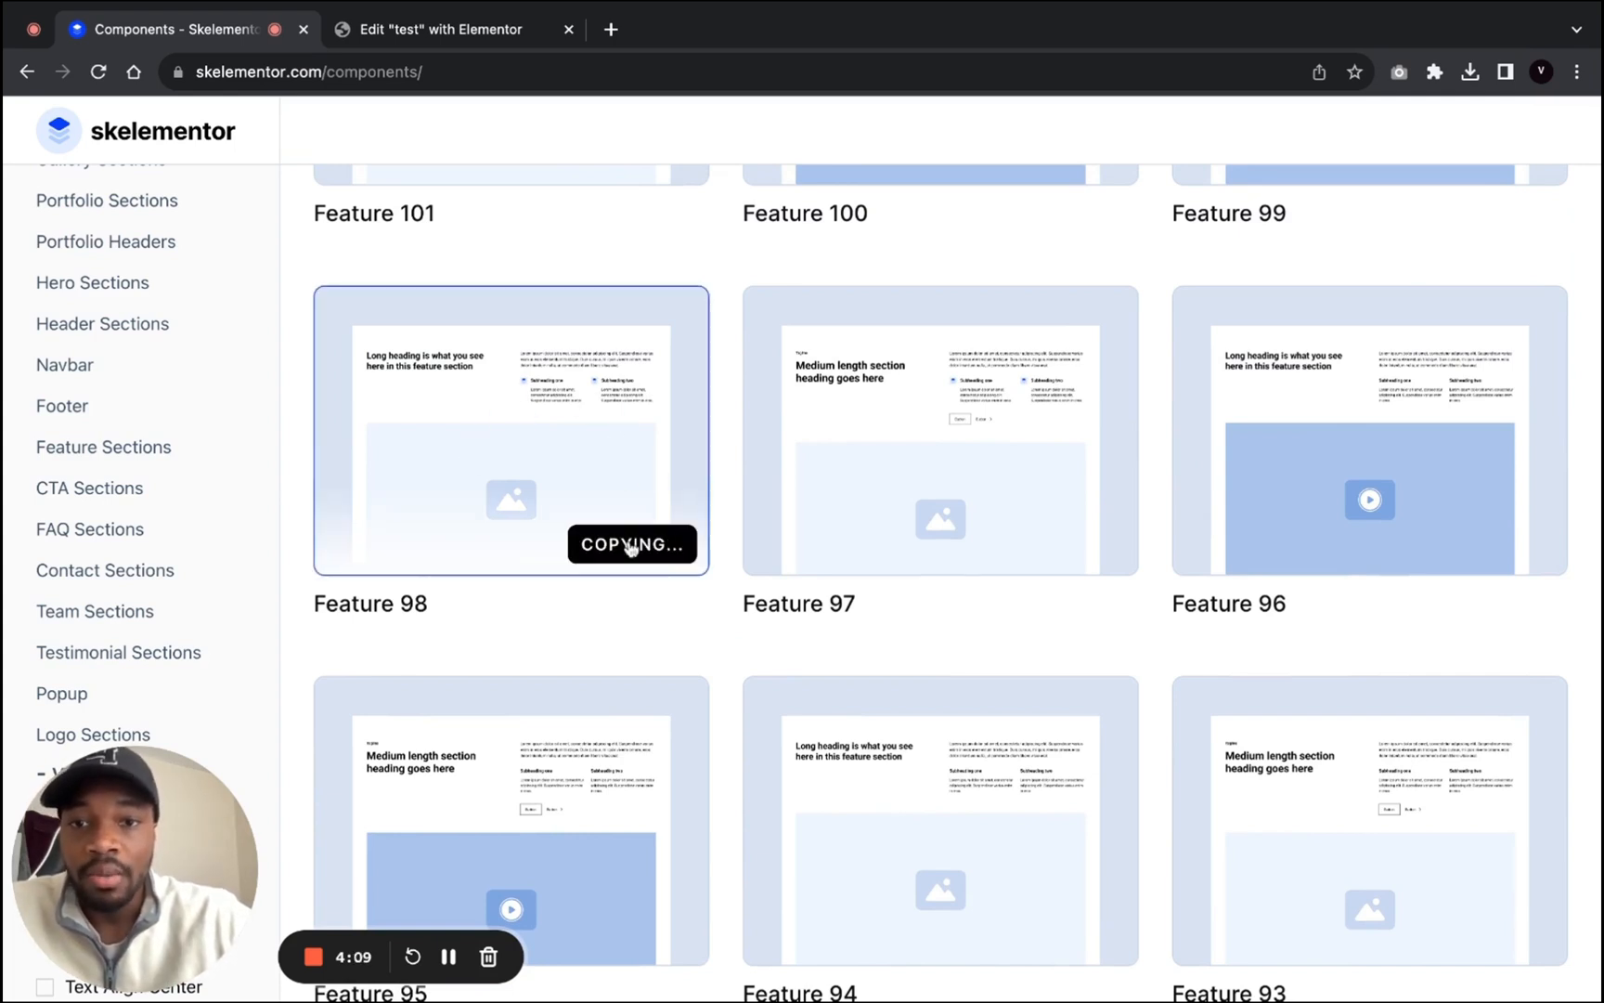
pyautogui.click(644, 543)
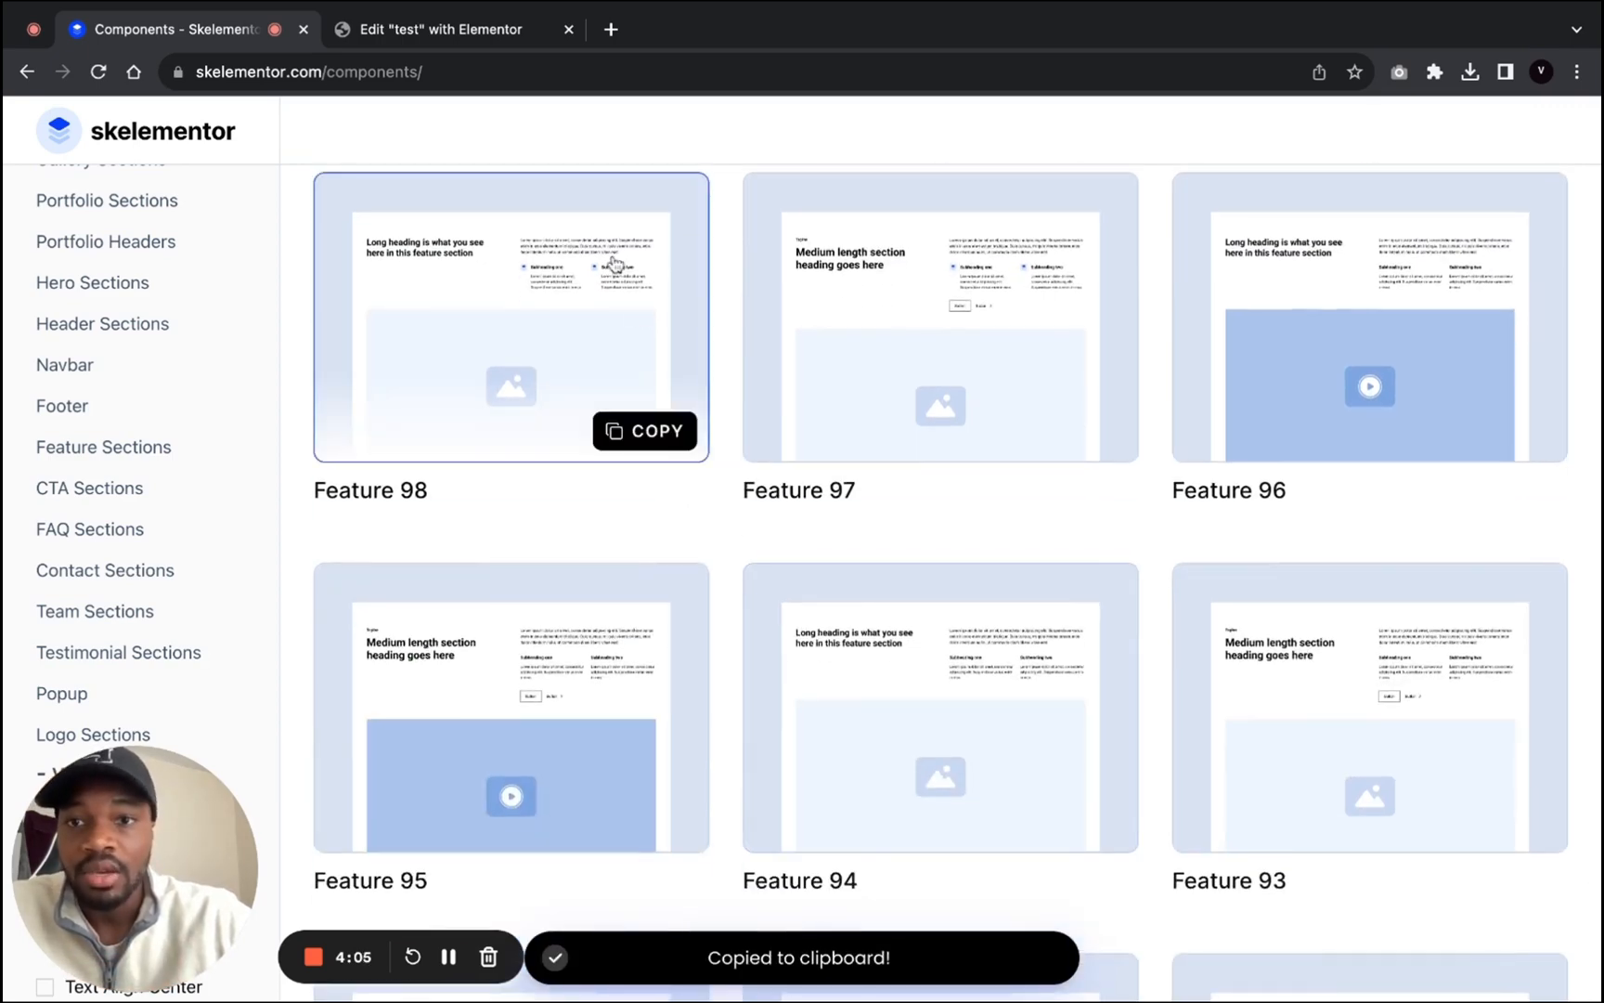
pyautogui.moveTo(501, 99)
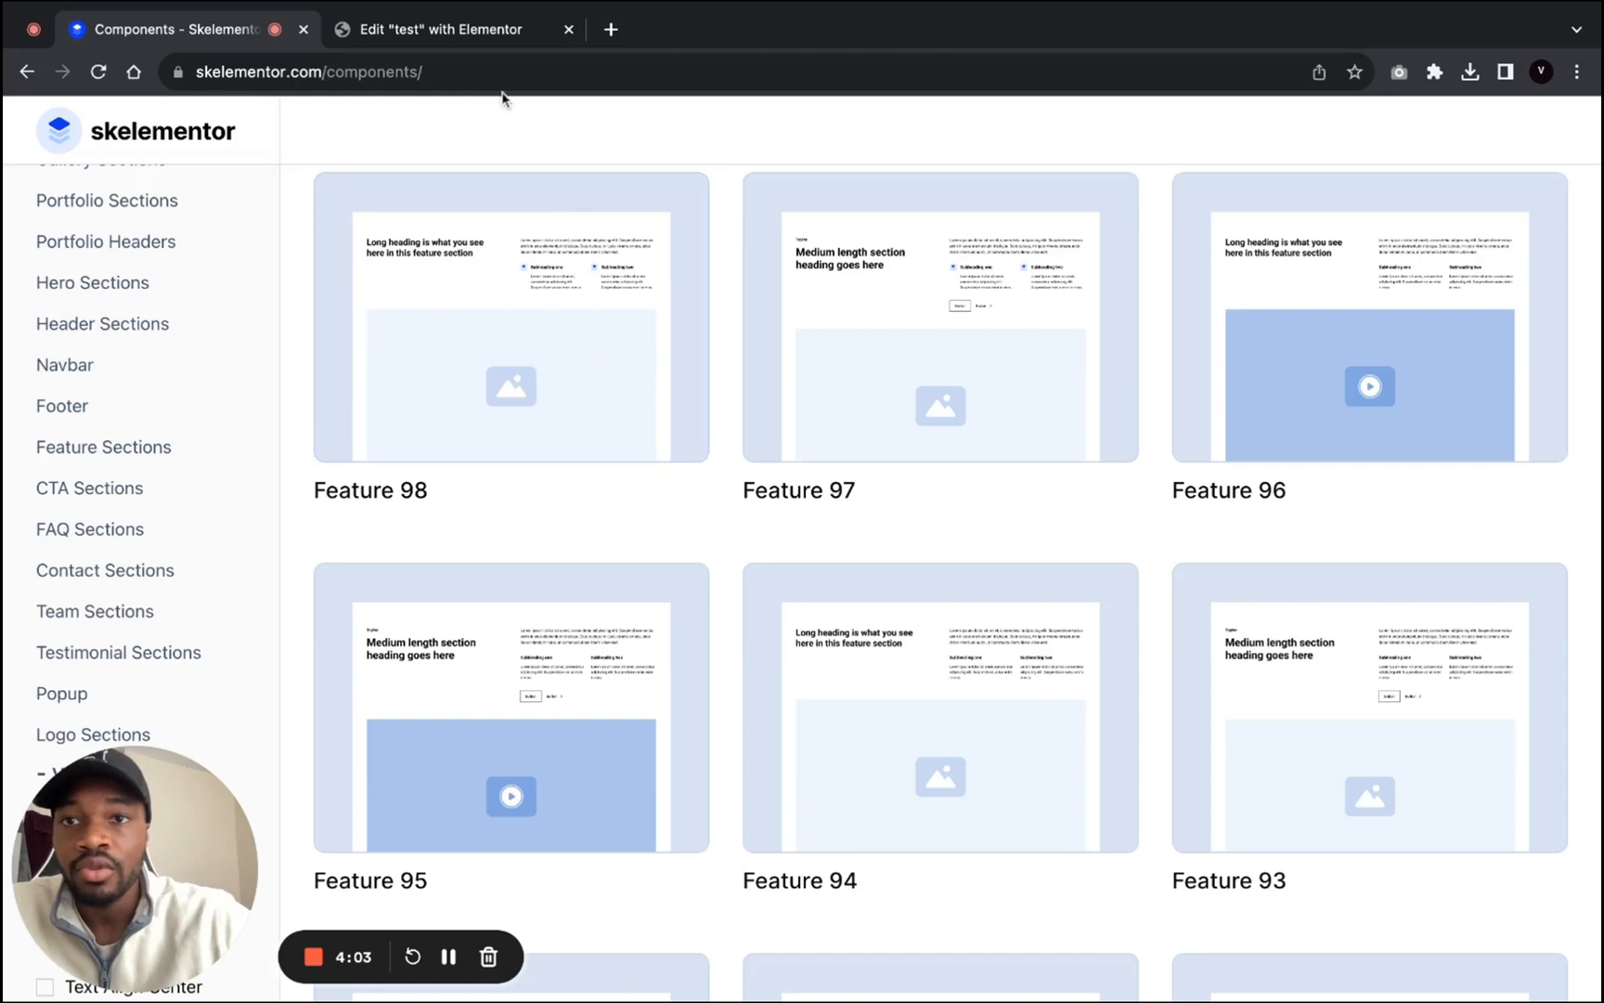
pyautogui.click(430, 28)
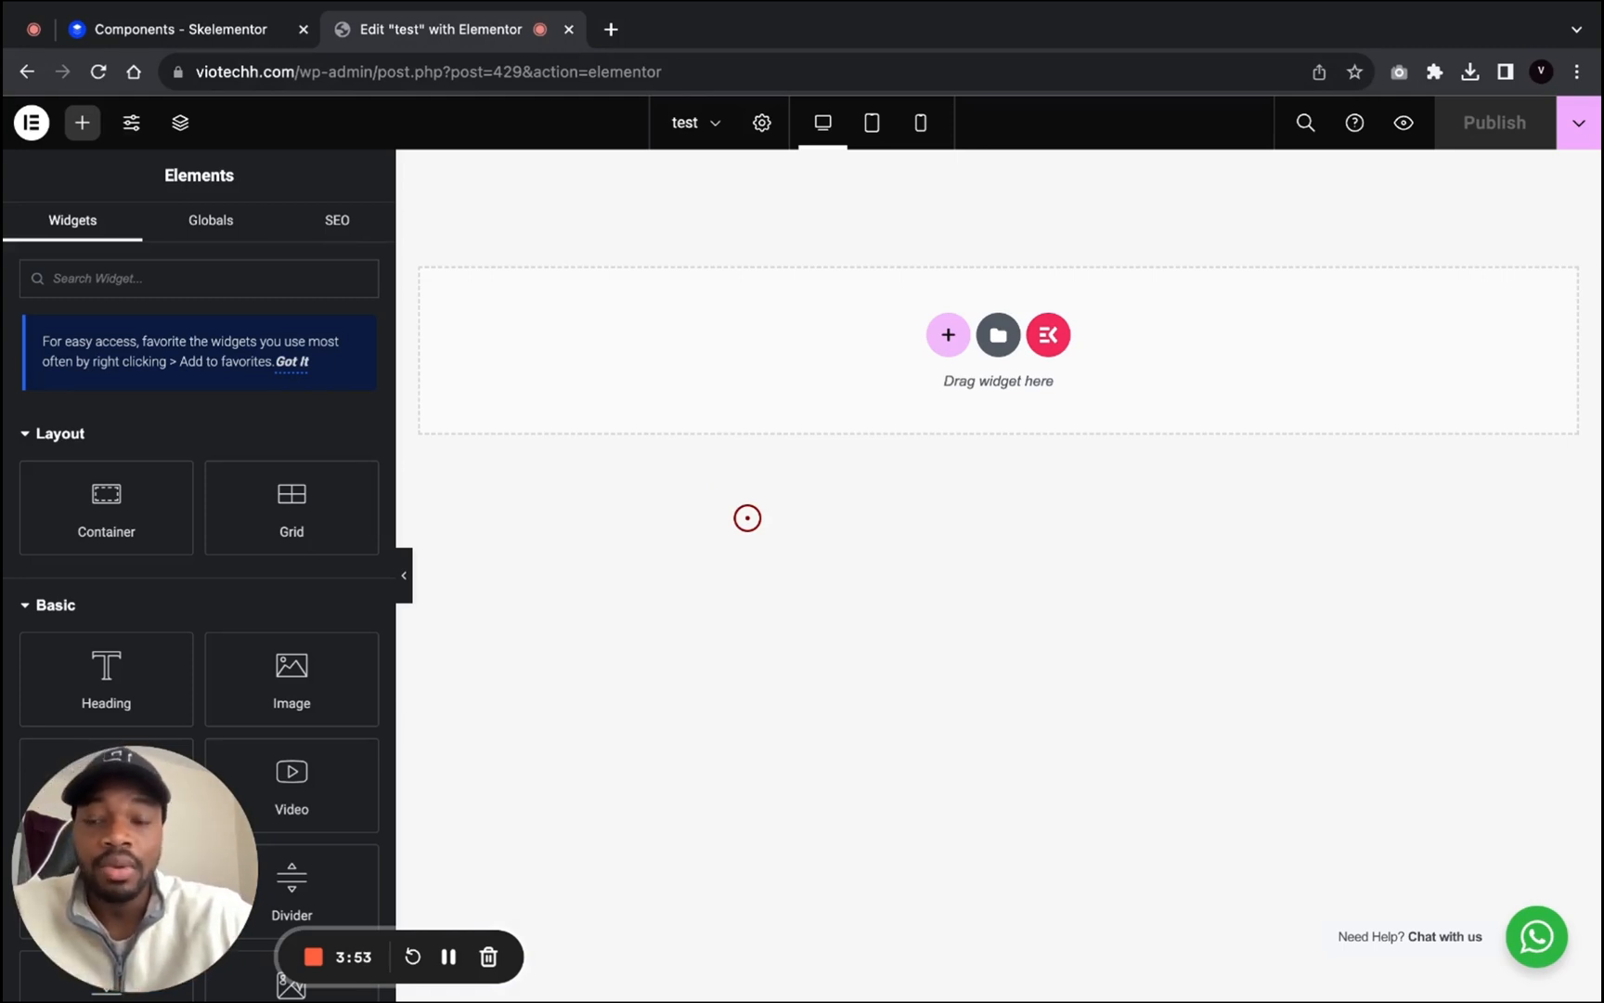
pyautogui.moveTo(947, 334)
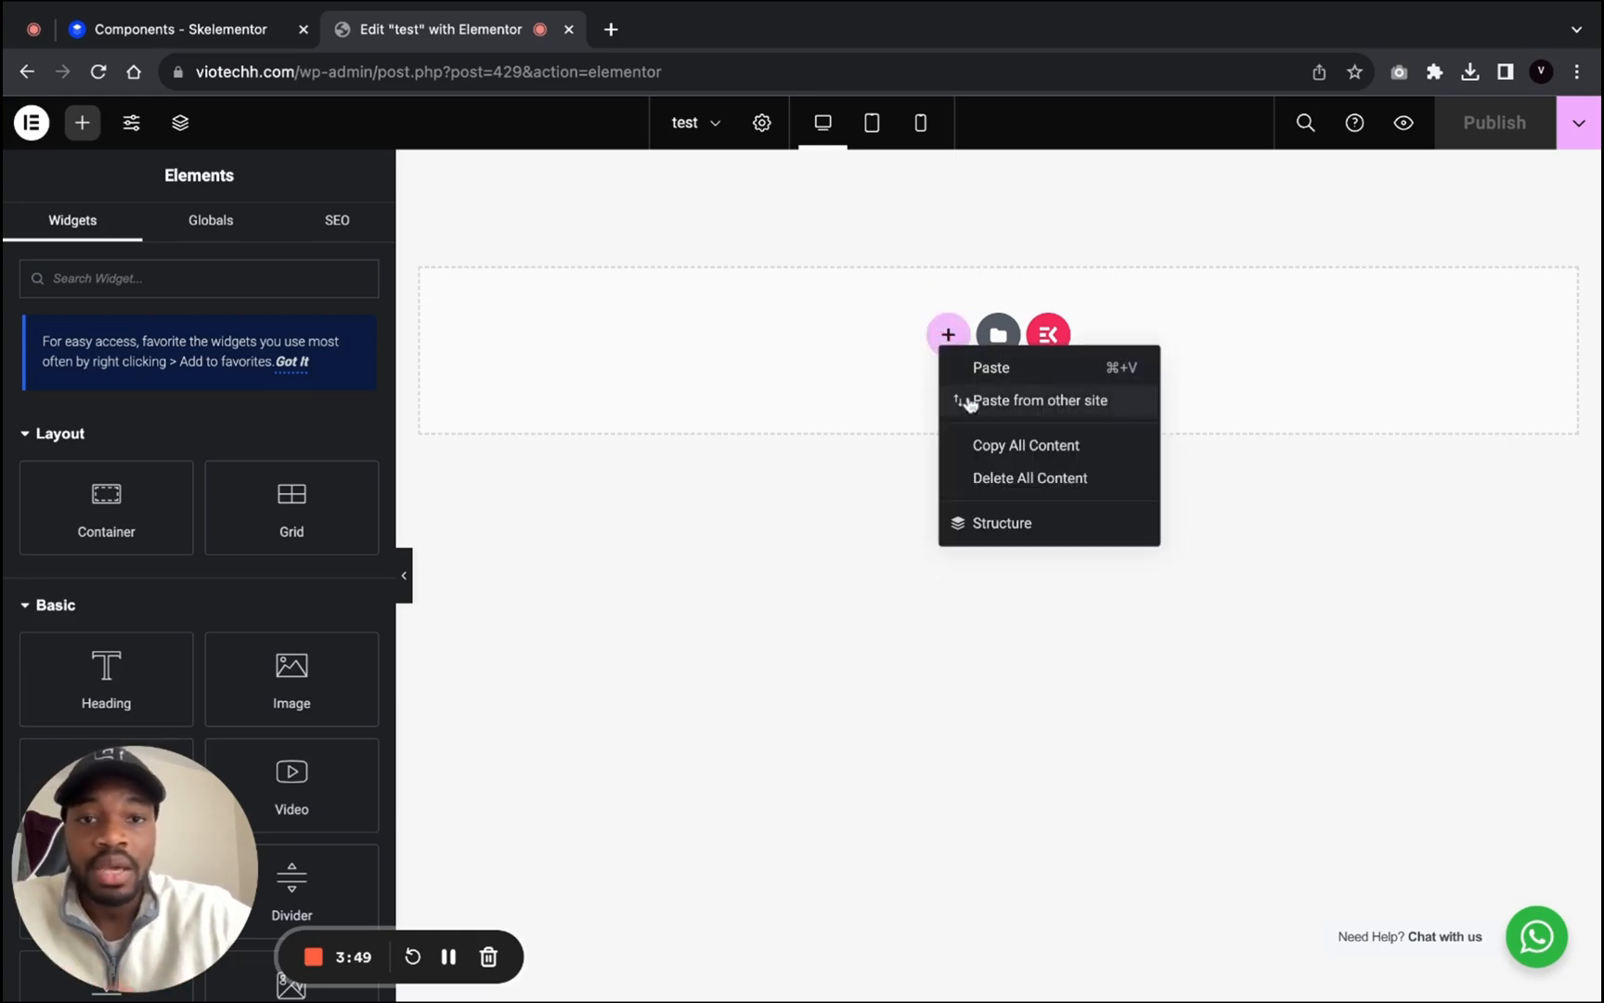
# Step: Paste the copied Feature 98 section into the empty Elementor test page
pyautogui.click(1042, 400)
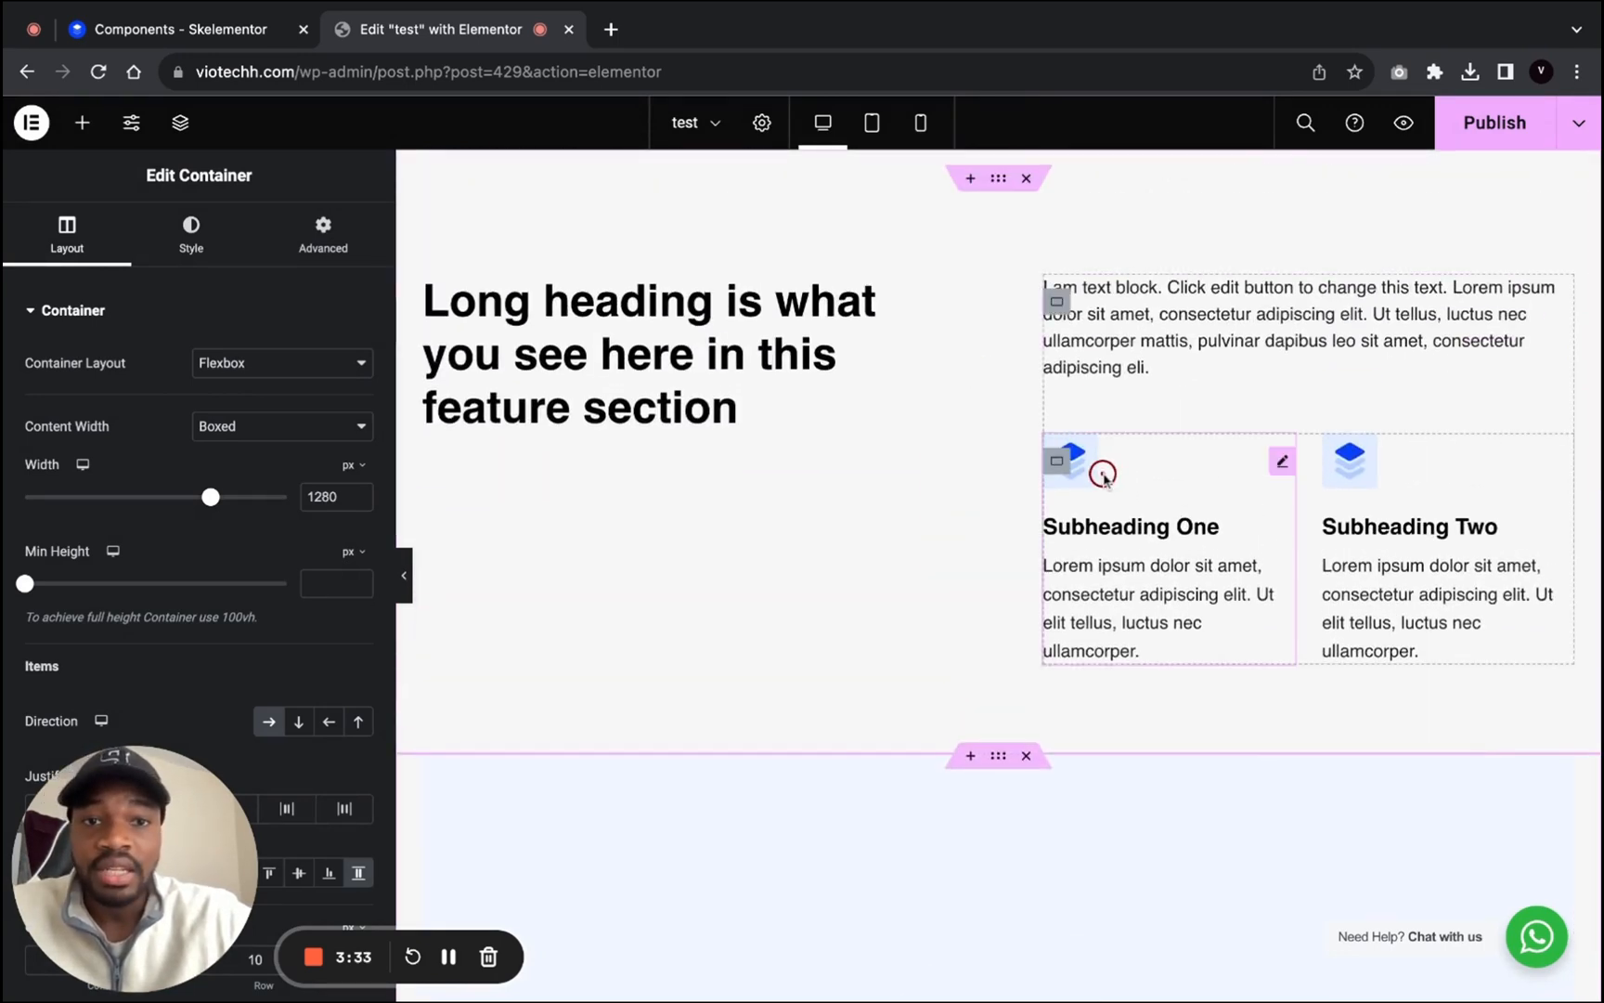
# Step: Give the first icon box an Angry face icon and the description 'hbfjbhvbdvhj'
pyautogui.click(1101, 473)
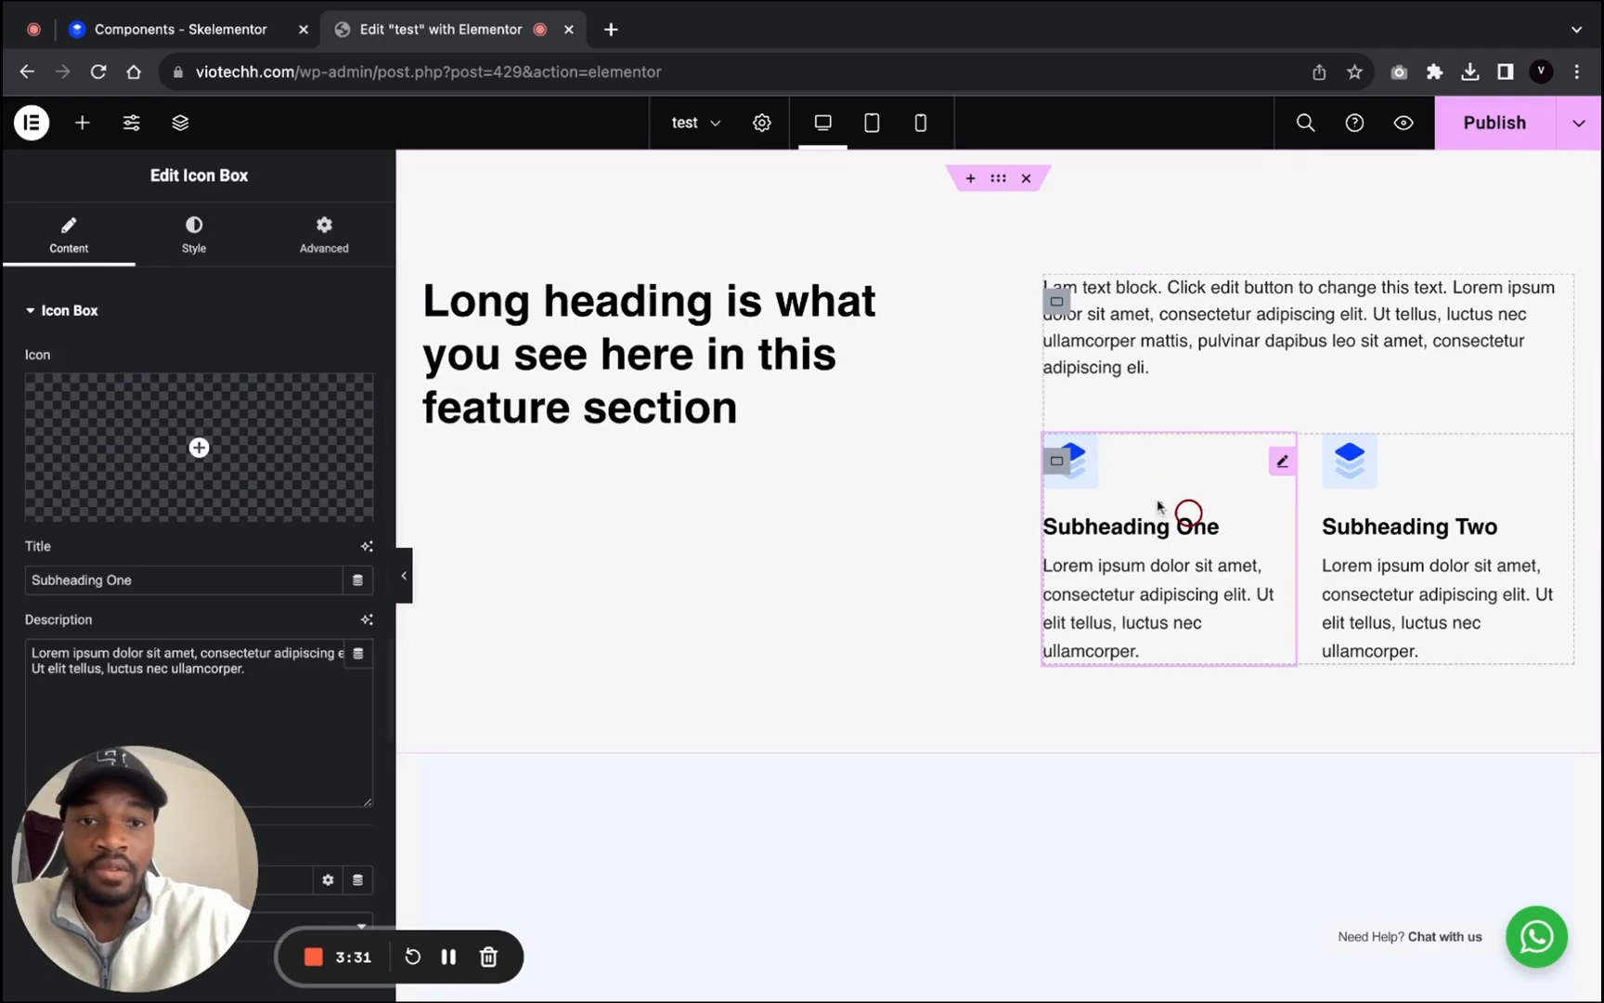
pyautogui.click(199, 447)
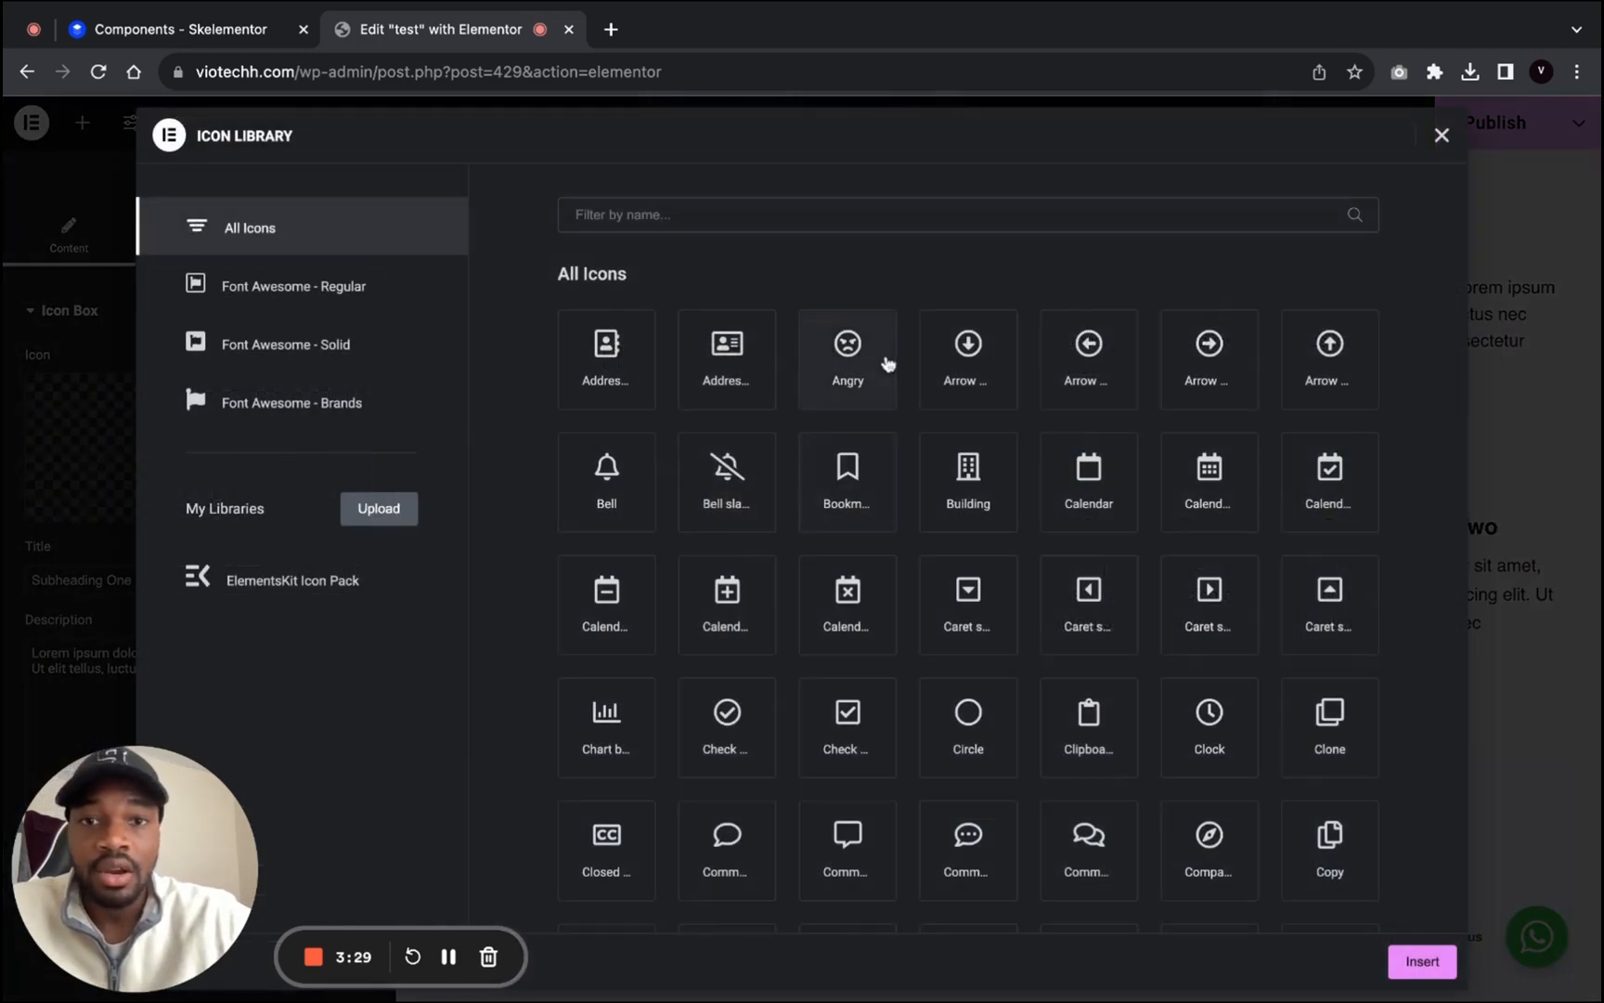
pyautogui.click(1420, 961)
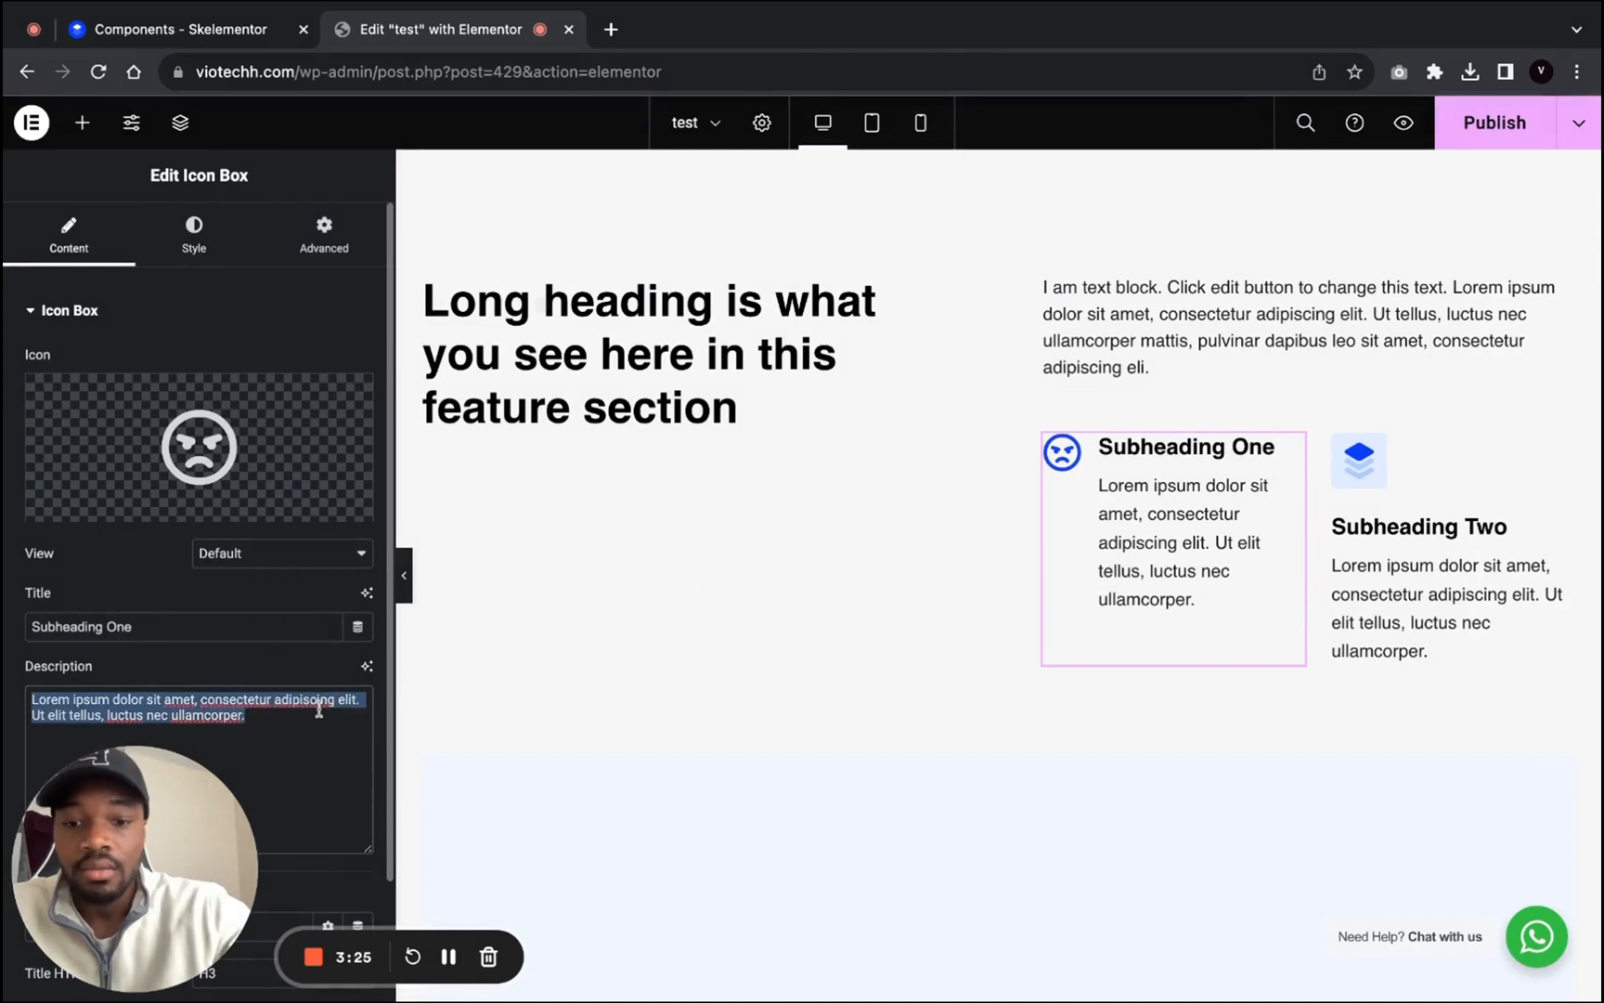
pyautogui.write('hbfjbhvbdvhj')
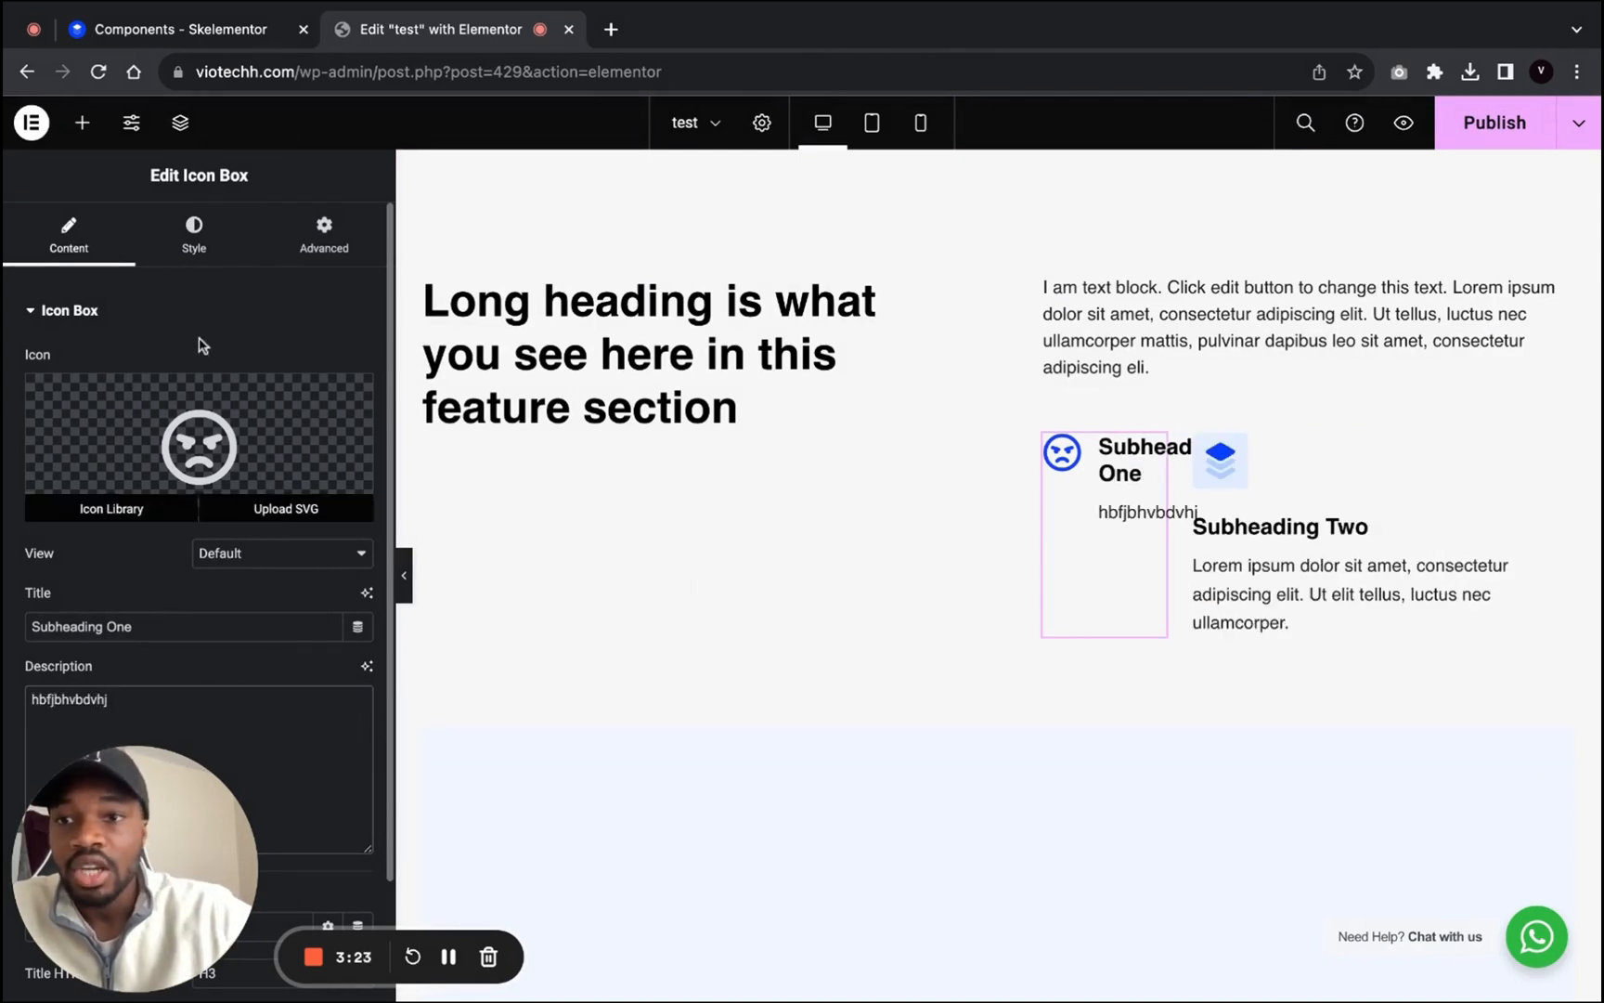
pyautogui.click(192, 233)
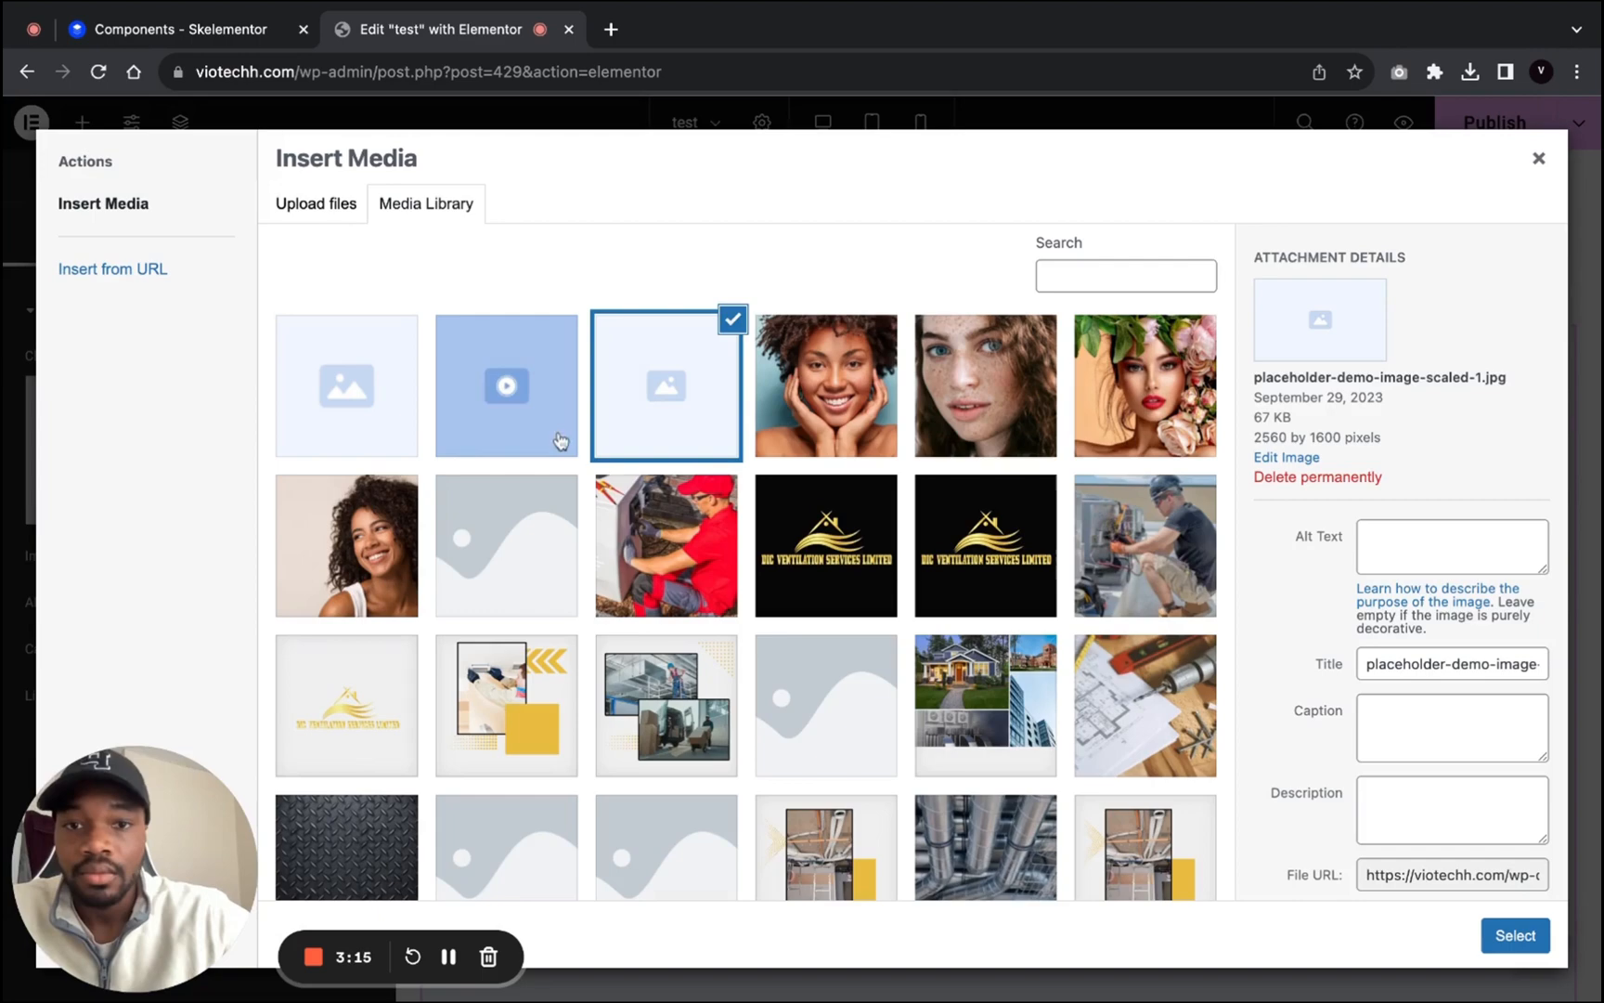
# Step: Swap the placeholder image for the smiling woman photo from the Media Library
pyautogui.click(1515, 935)
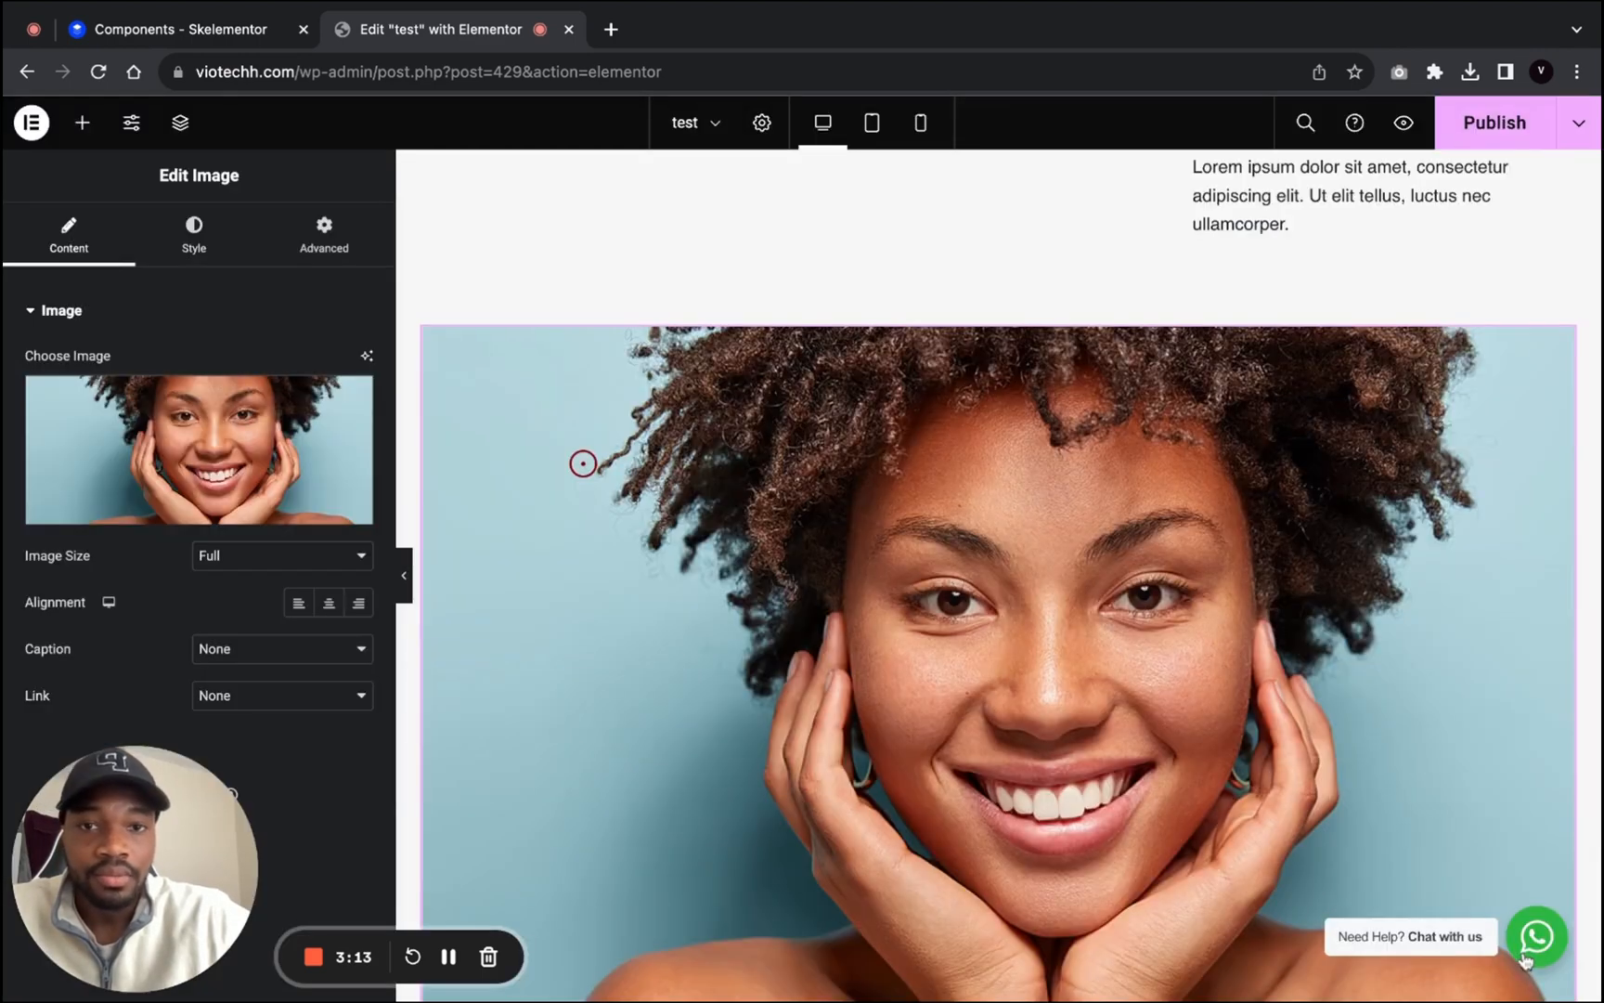
pyautogui.scroll(3)
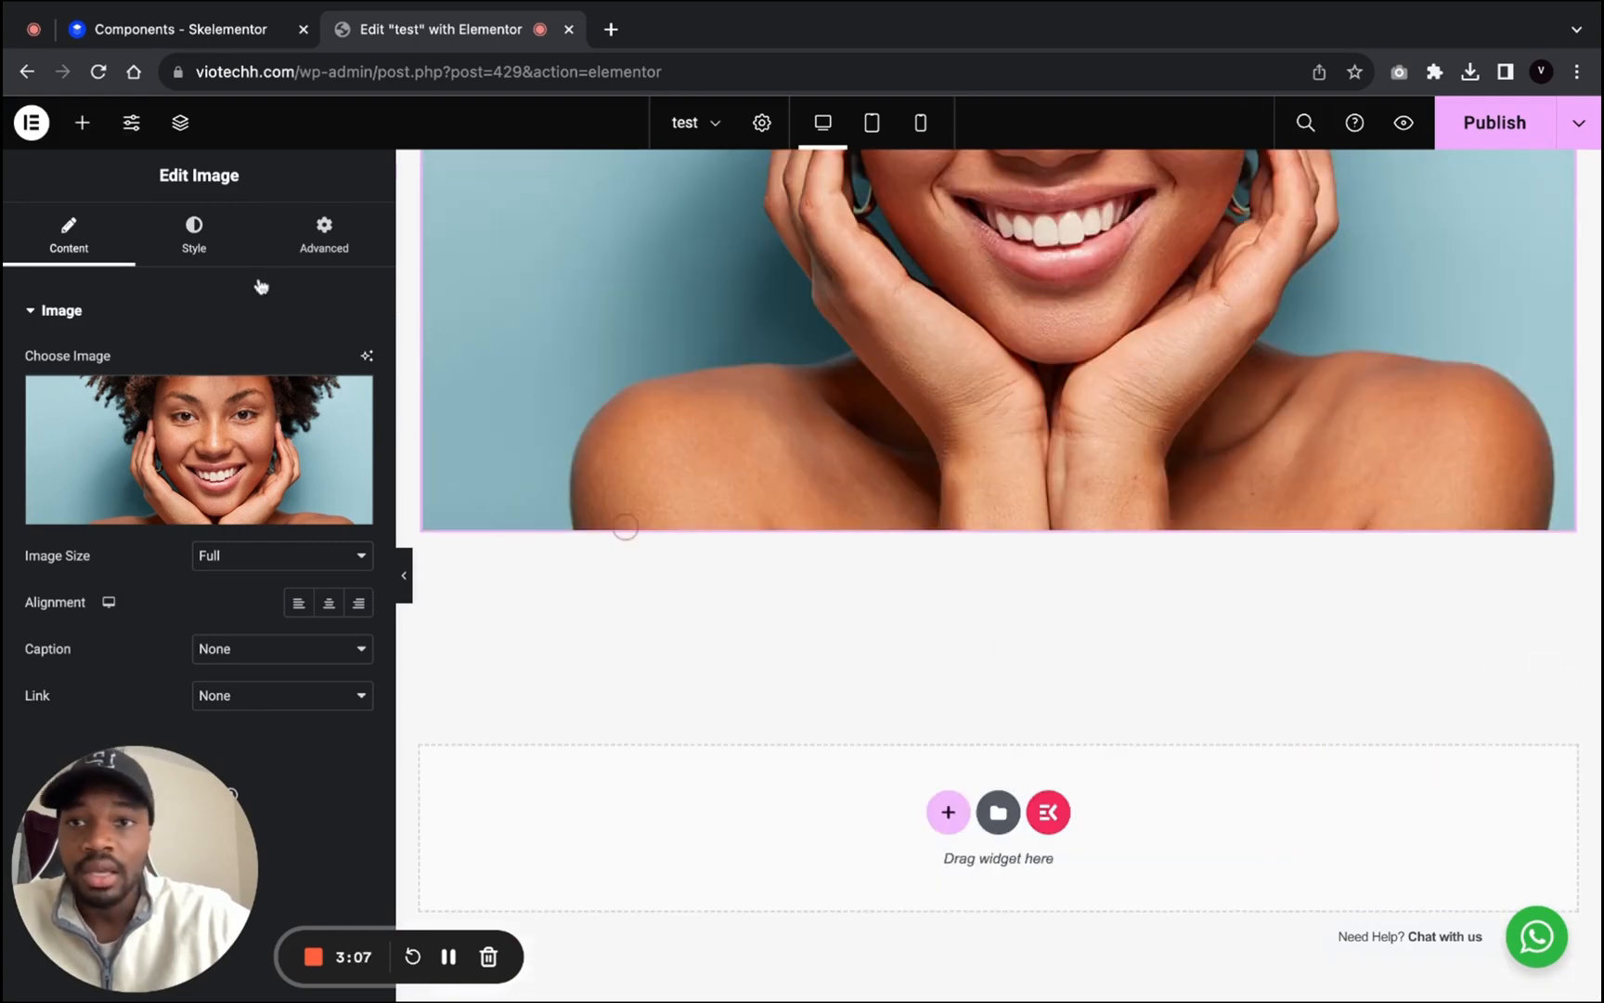
pyautogui.click(184, 28)
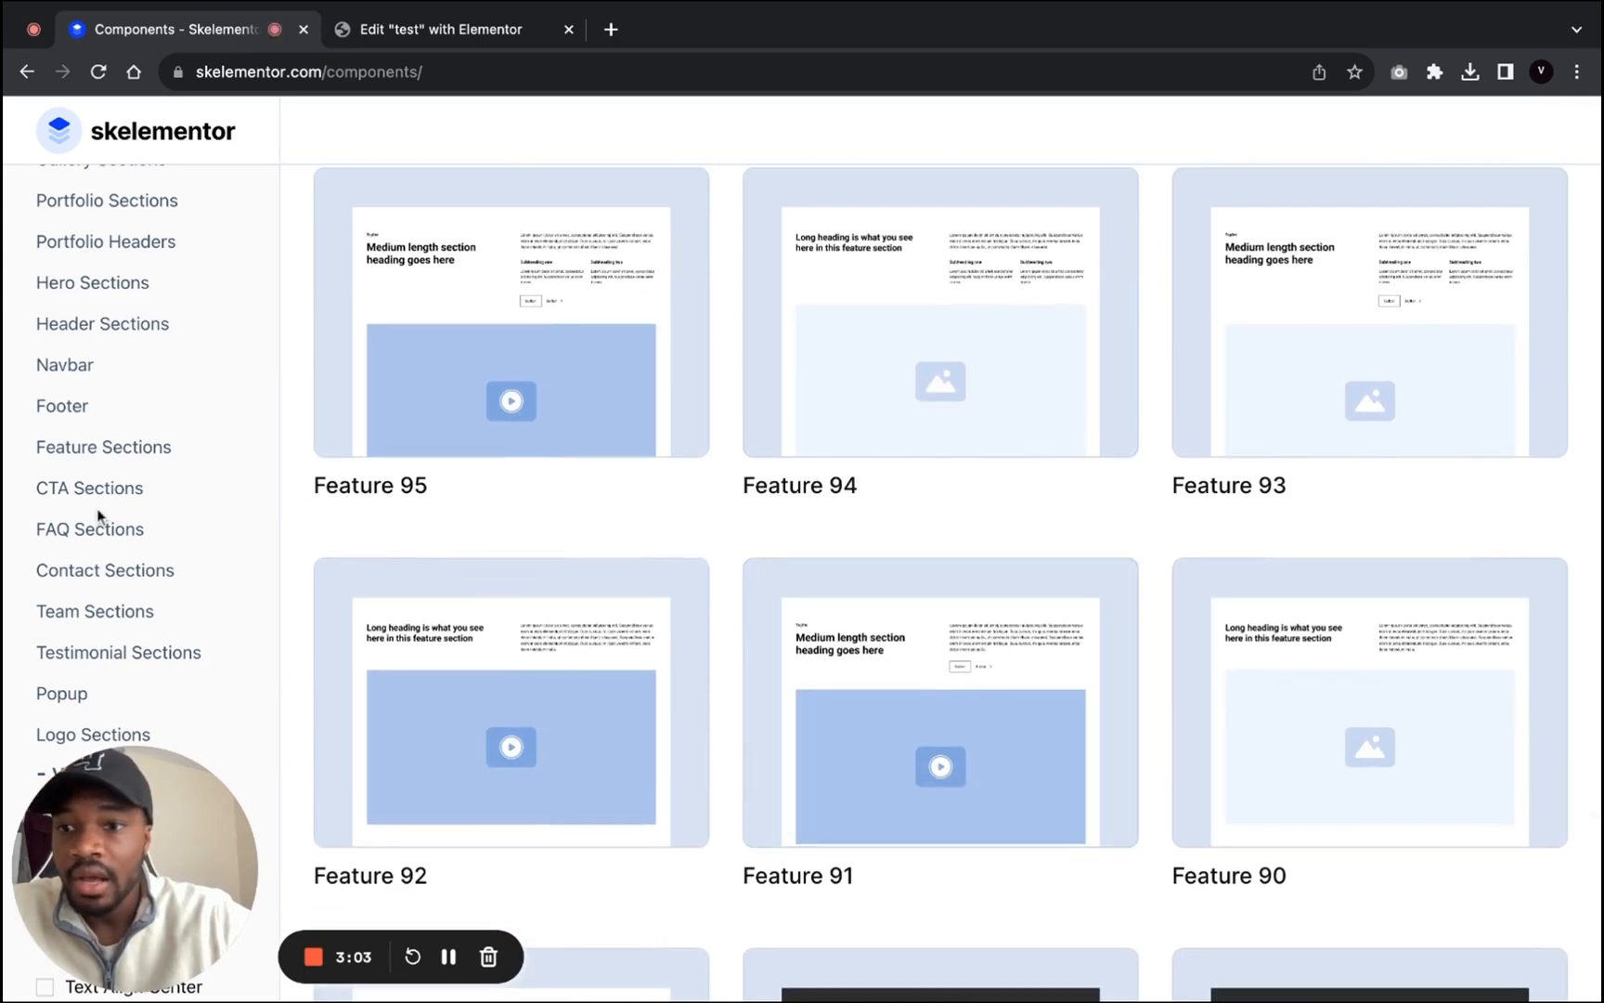
# Step: Filter Skelementor to CTA sections and copy the CTA 8 email-signup layout
pyautogui.click(89, 489)
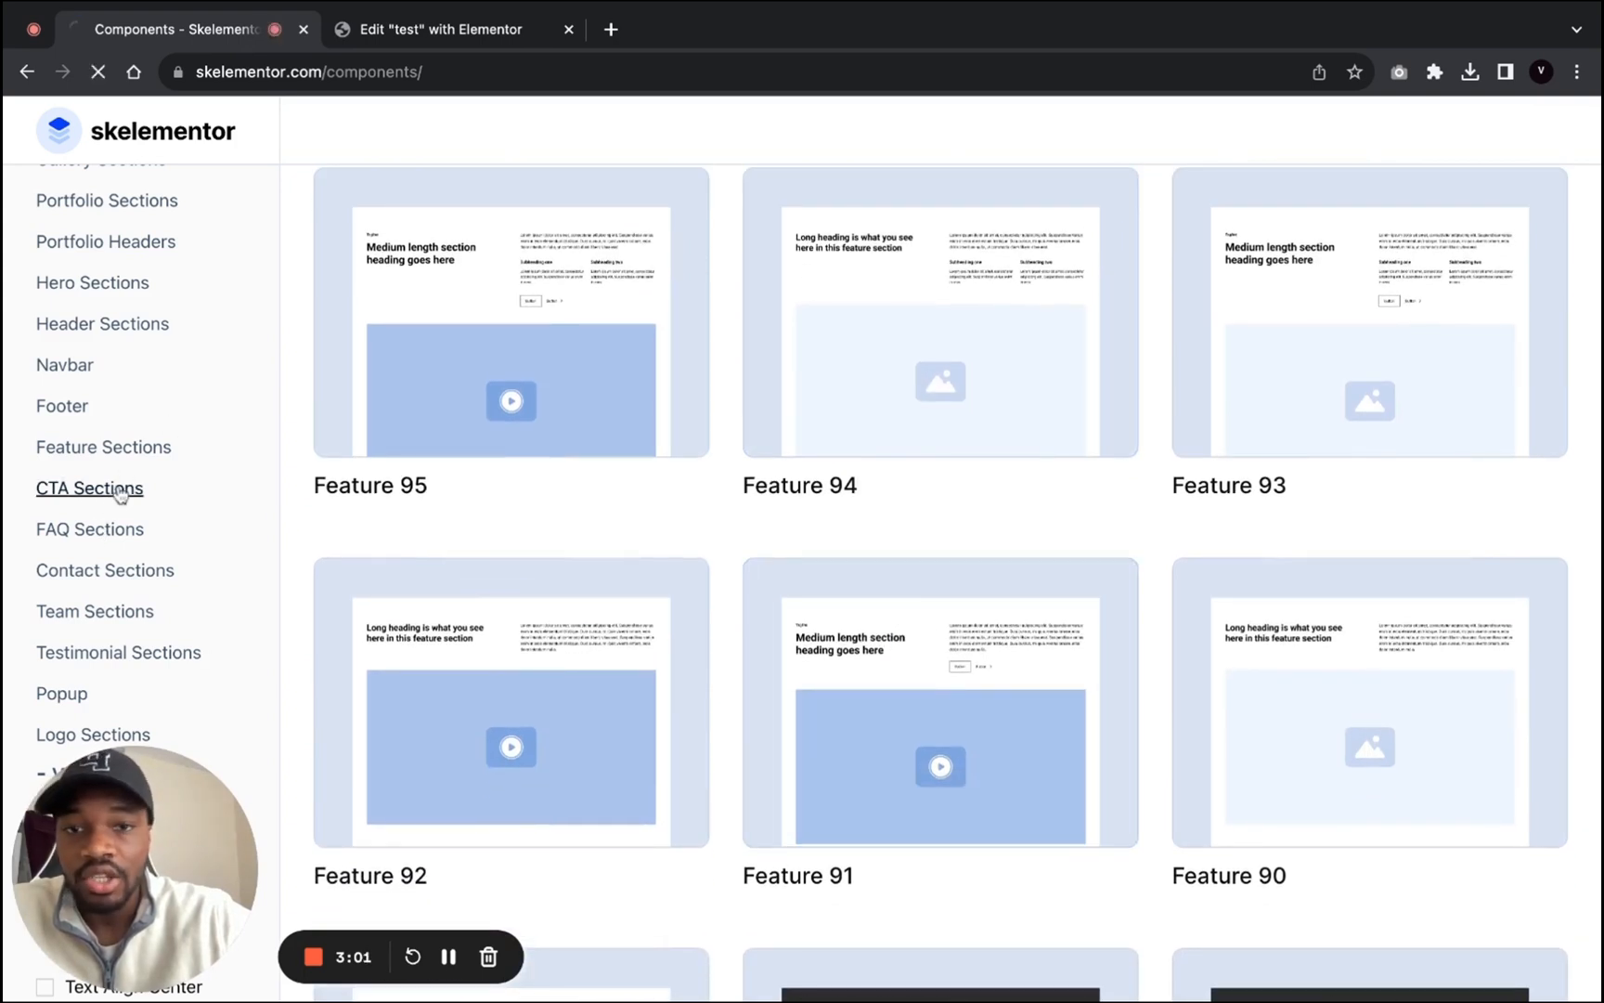
pyautogui.click(89, 488)
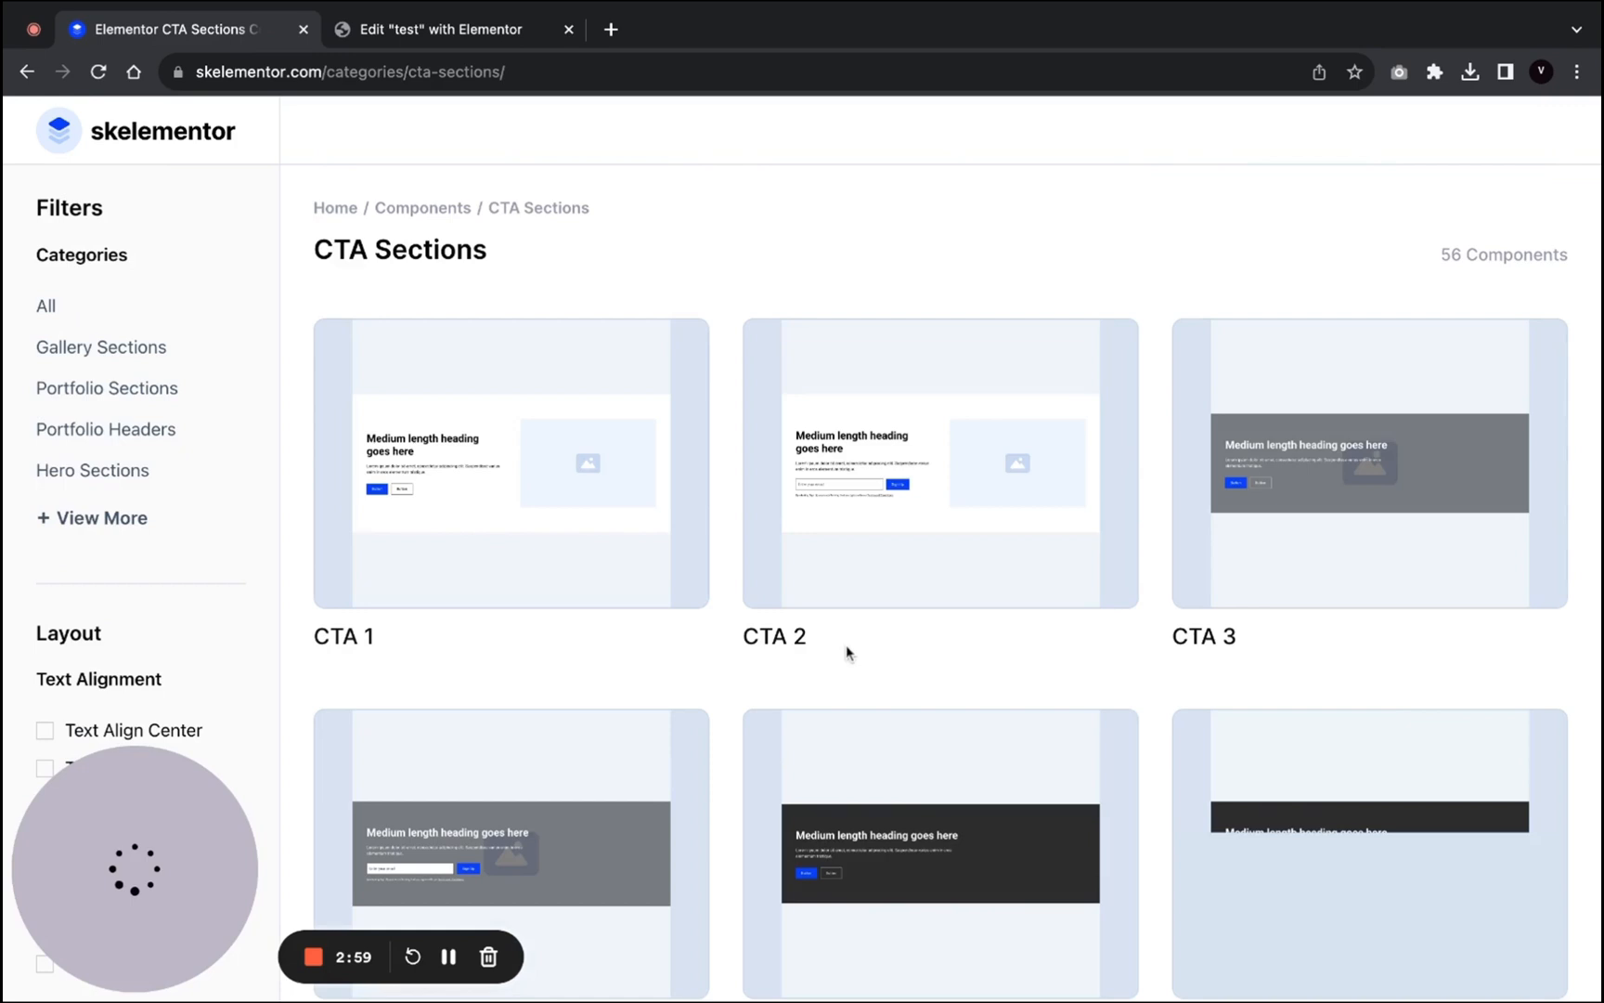
pyautogui.scroll(-3)
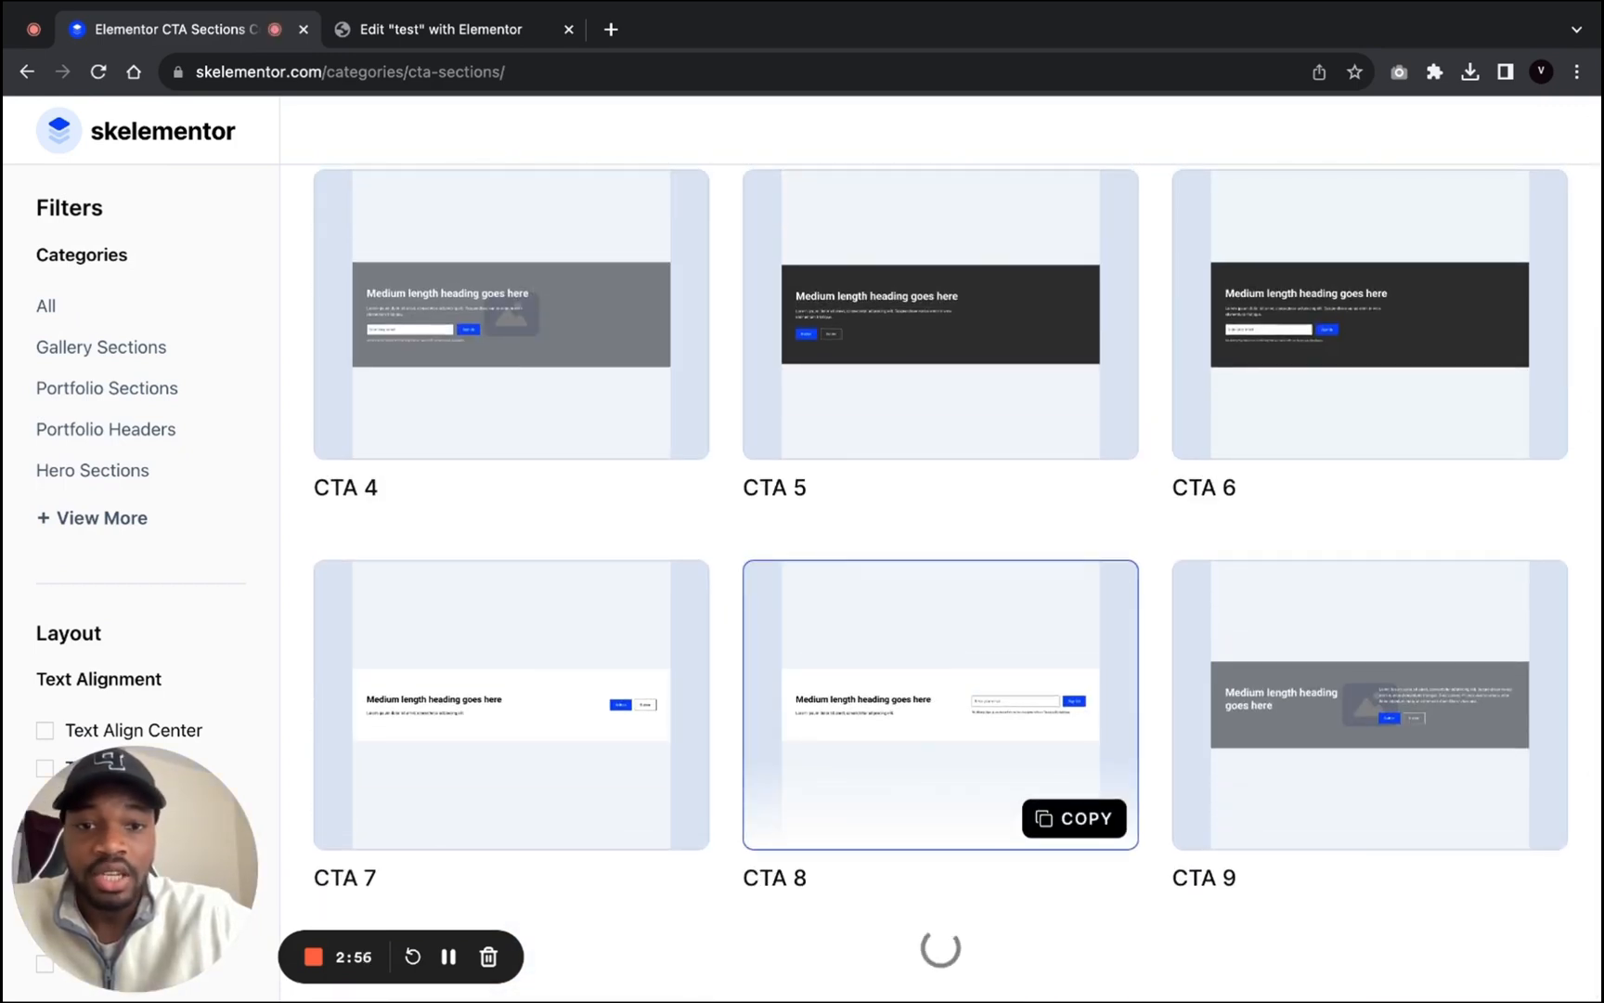
pyautogui.scroll(-3)
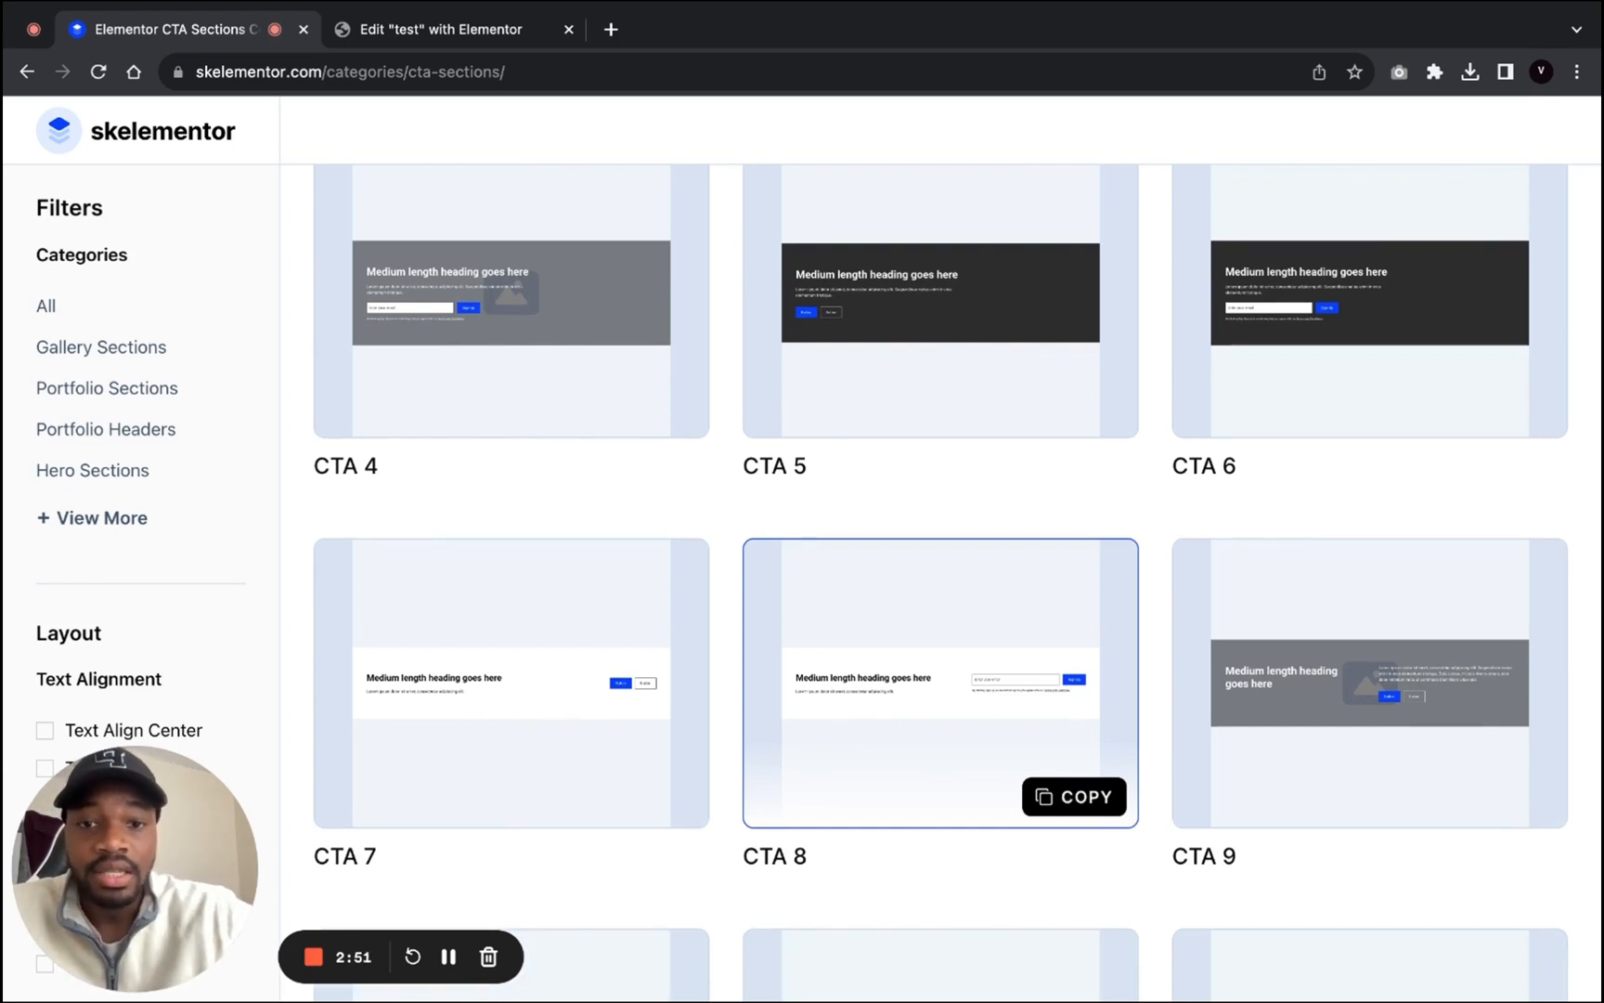
pyautogui.click(1074, 796)
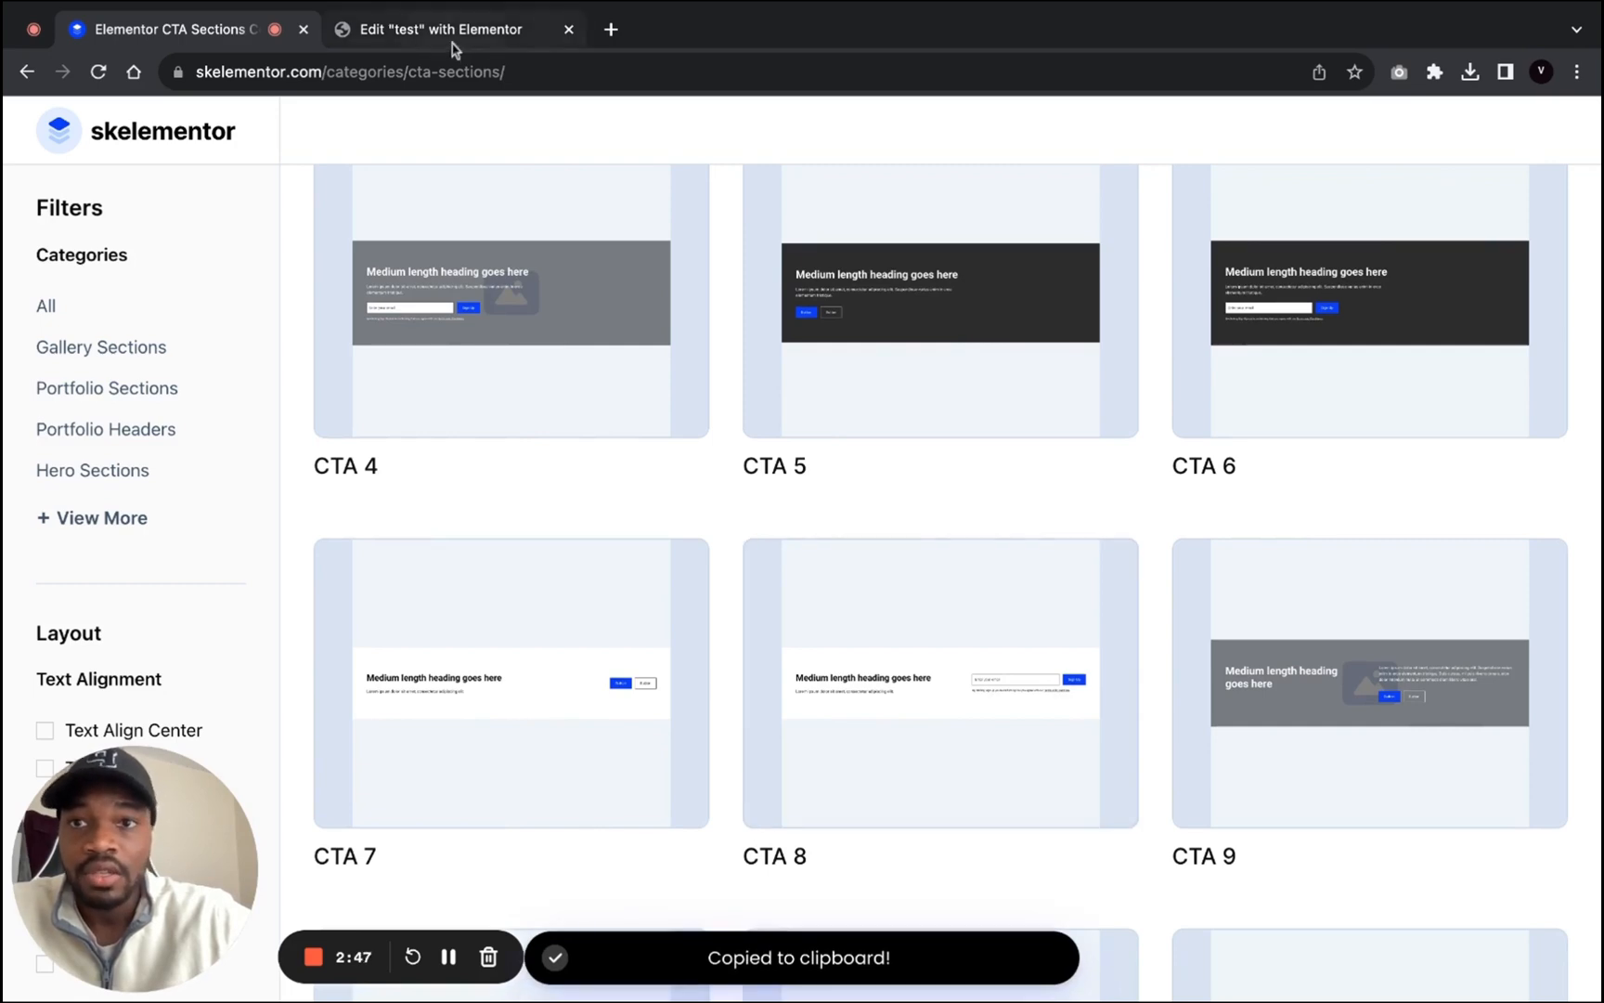
pyautogui.click(450, 29)
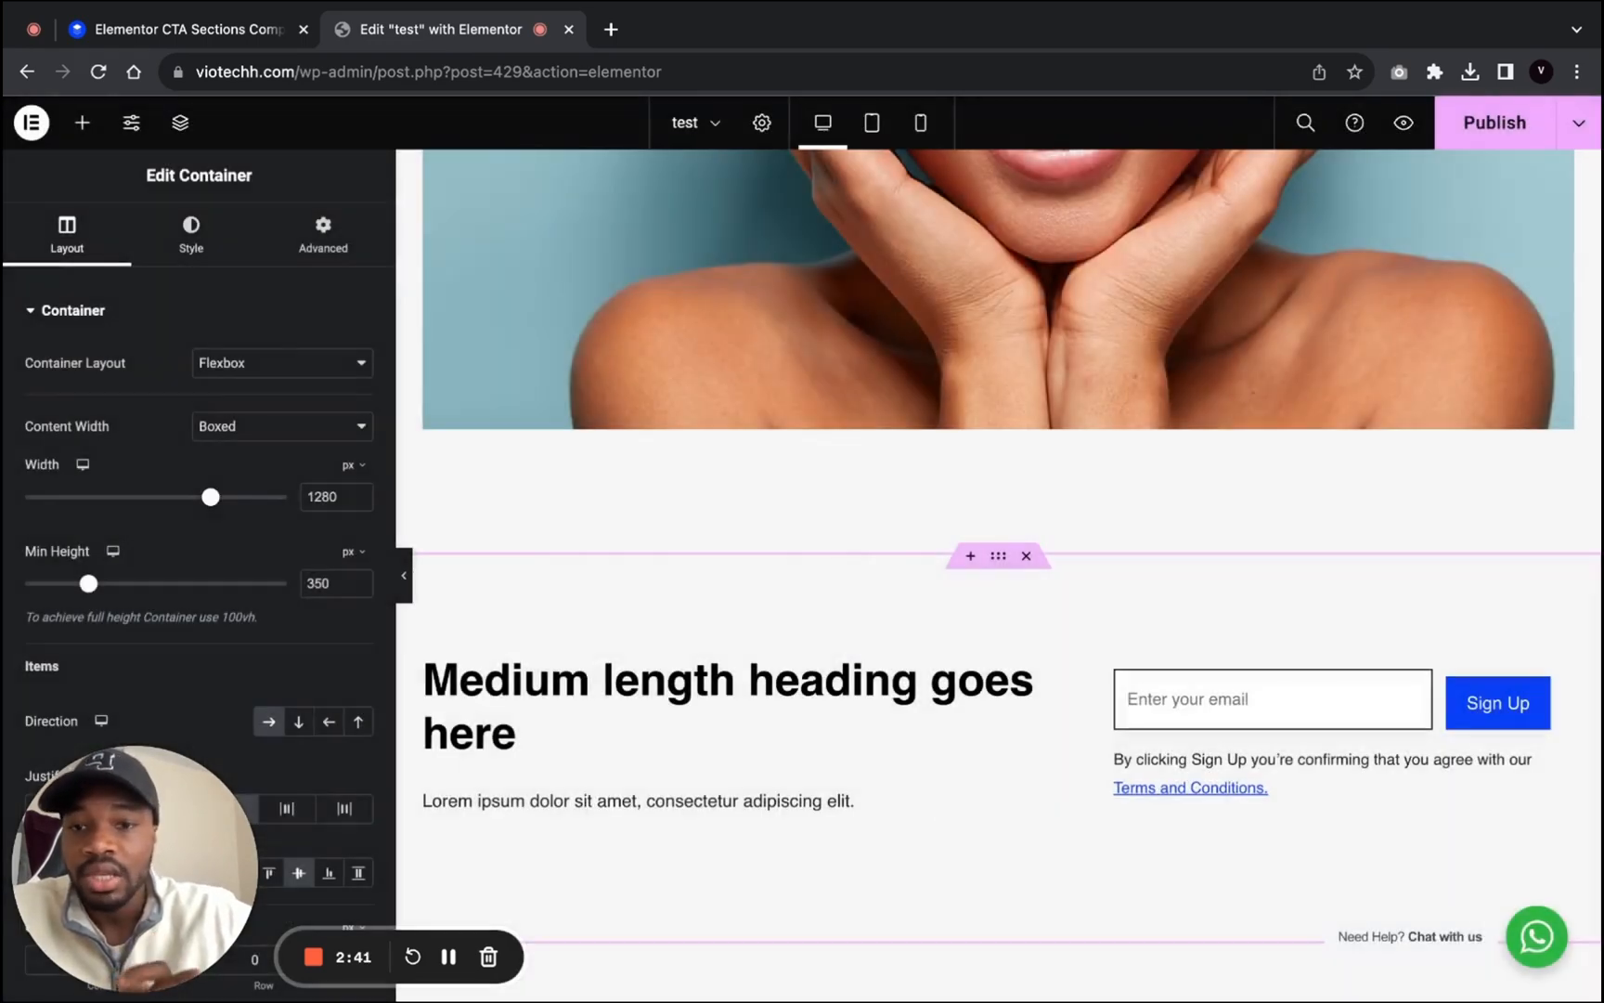
# Step: Open the style settings of the pasted CTA signup container
pyautogui.scroll(3)
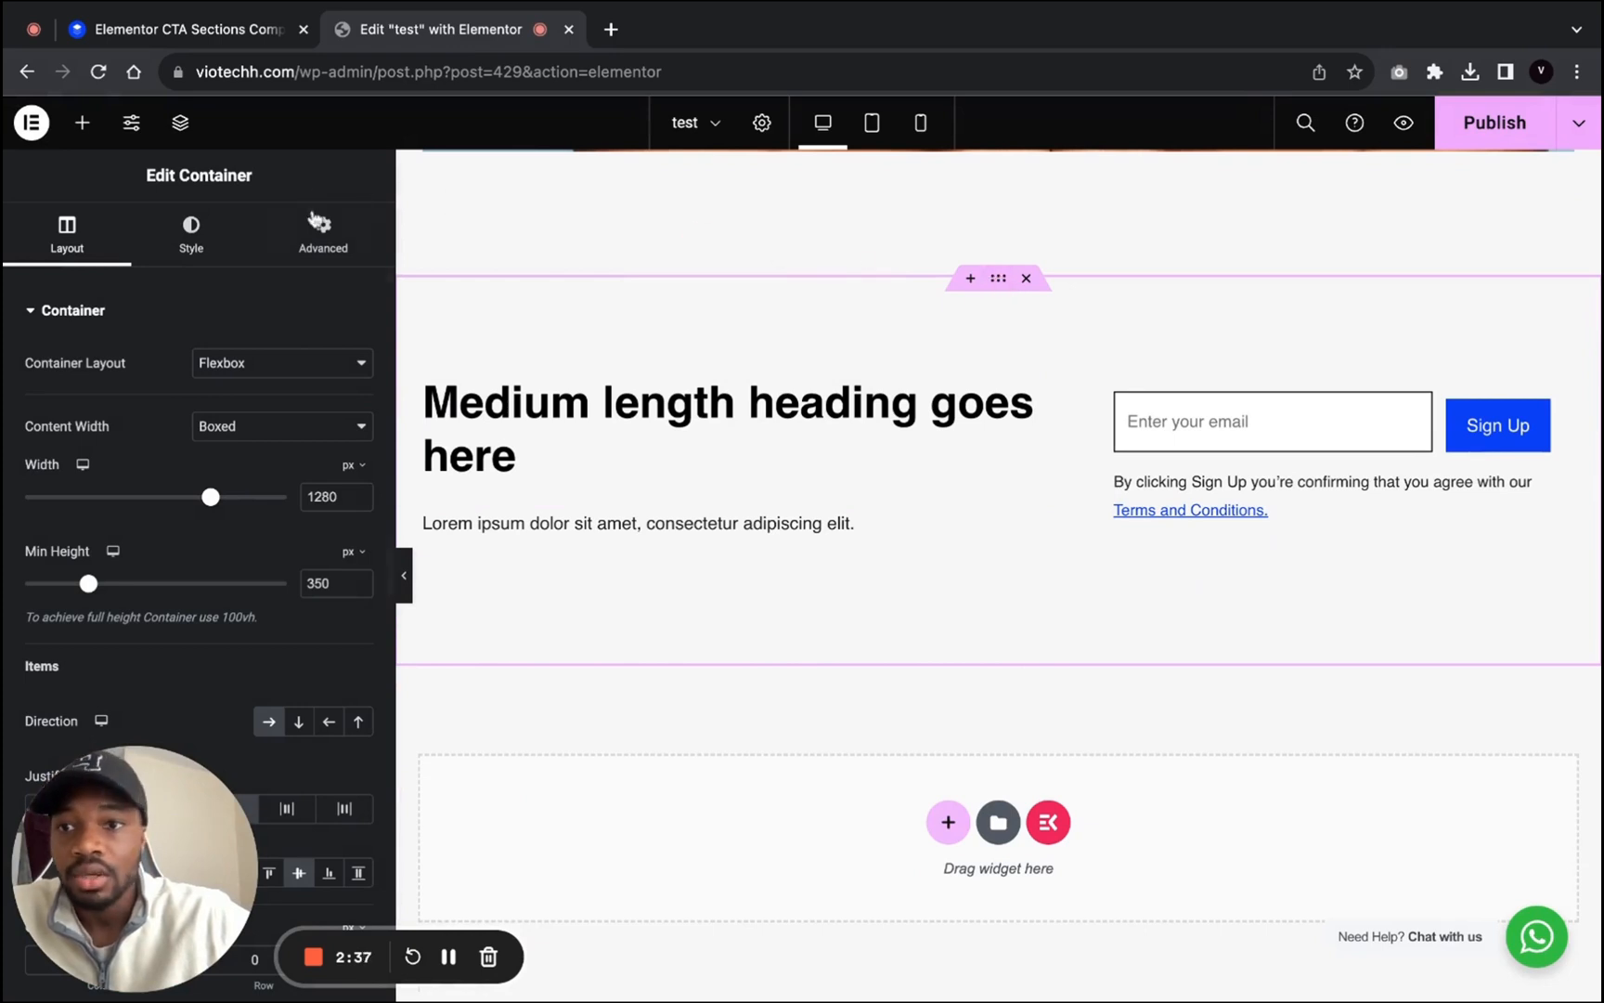
pyautogui.click(190, 232)
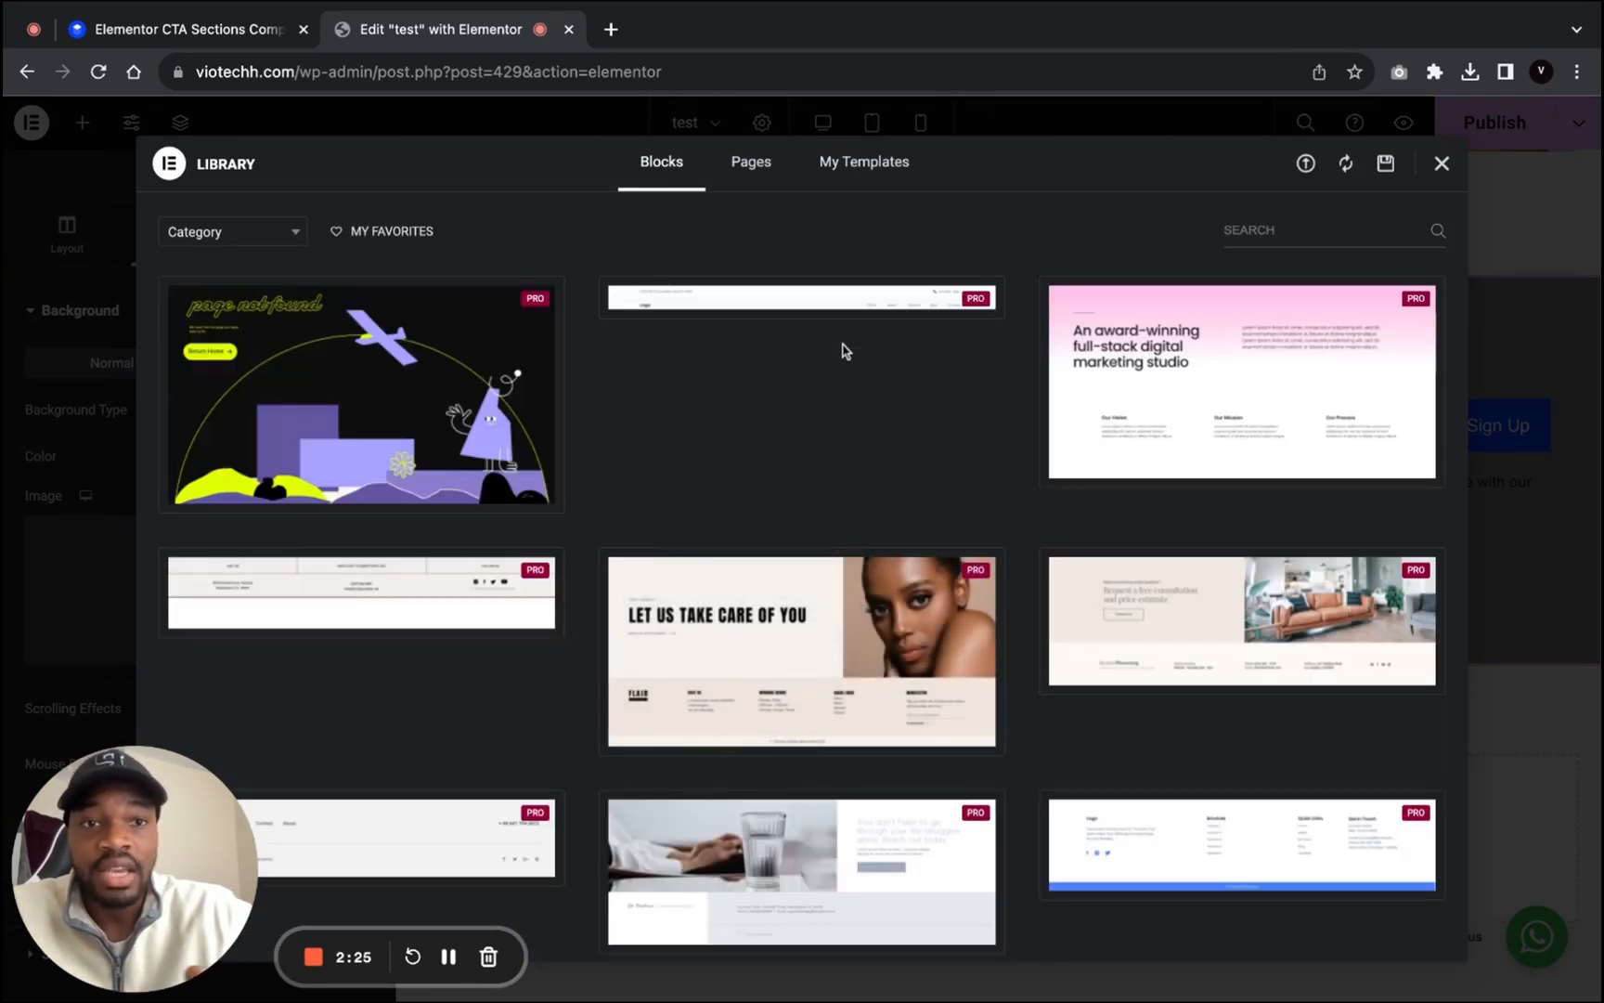
# Step: Apply a grey classic background to the CTA container and close the block library
pyautogui.scroll(-3)
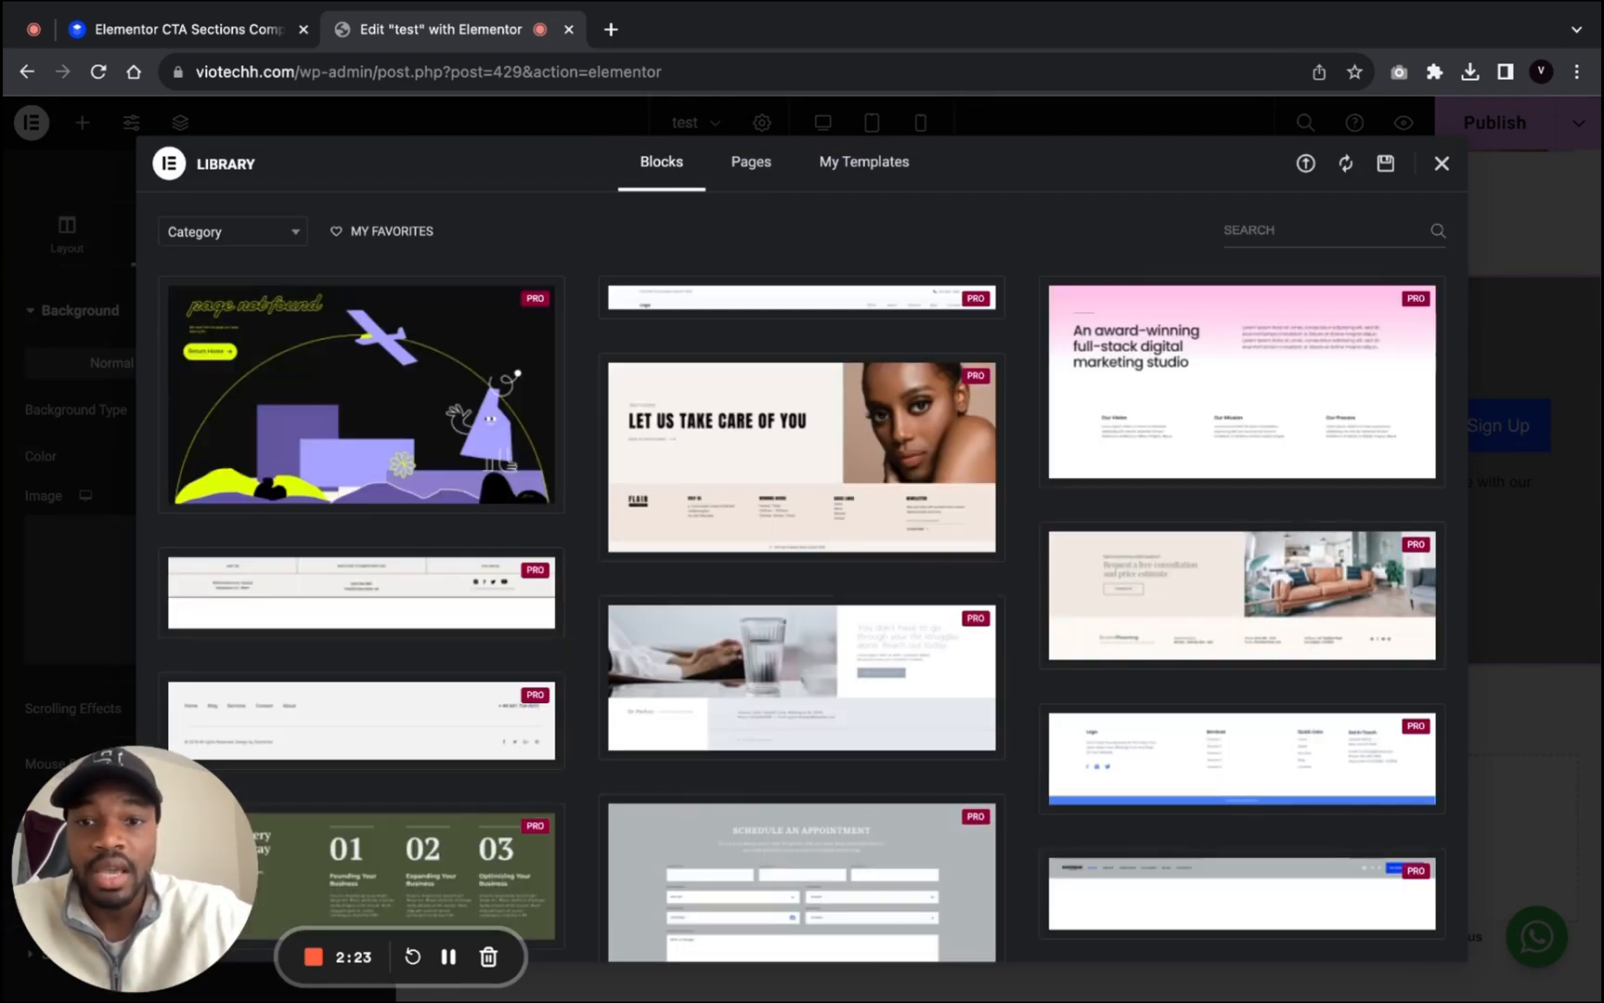
pyautogui.scroll(-3)
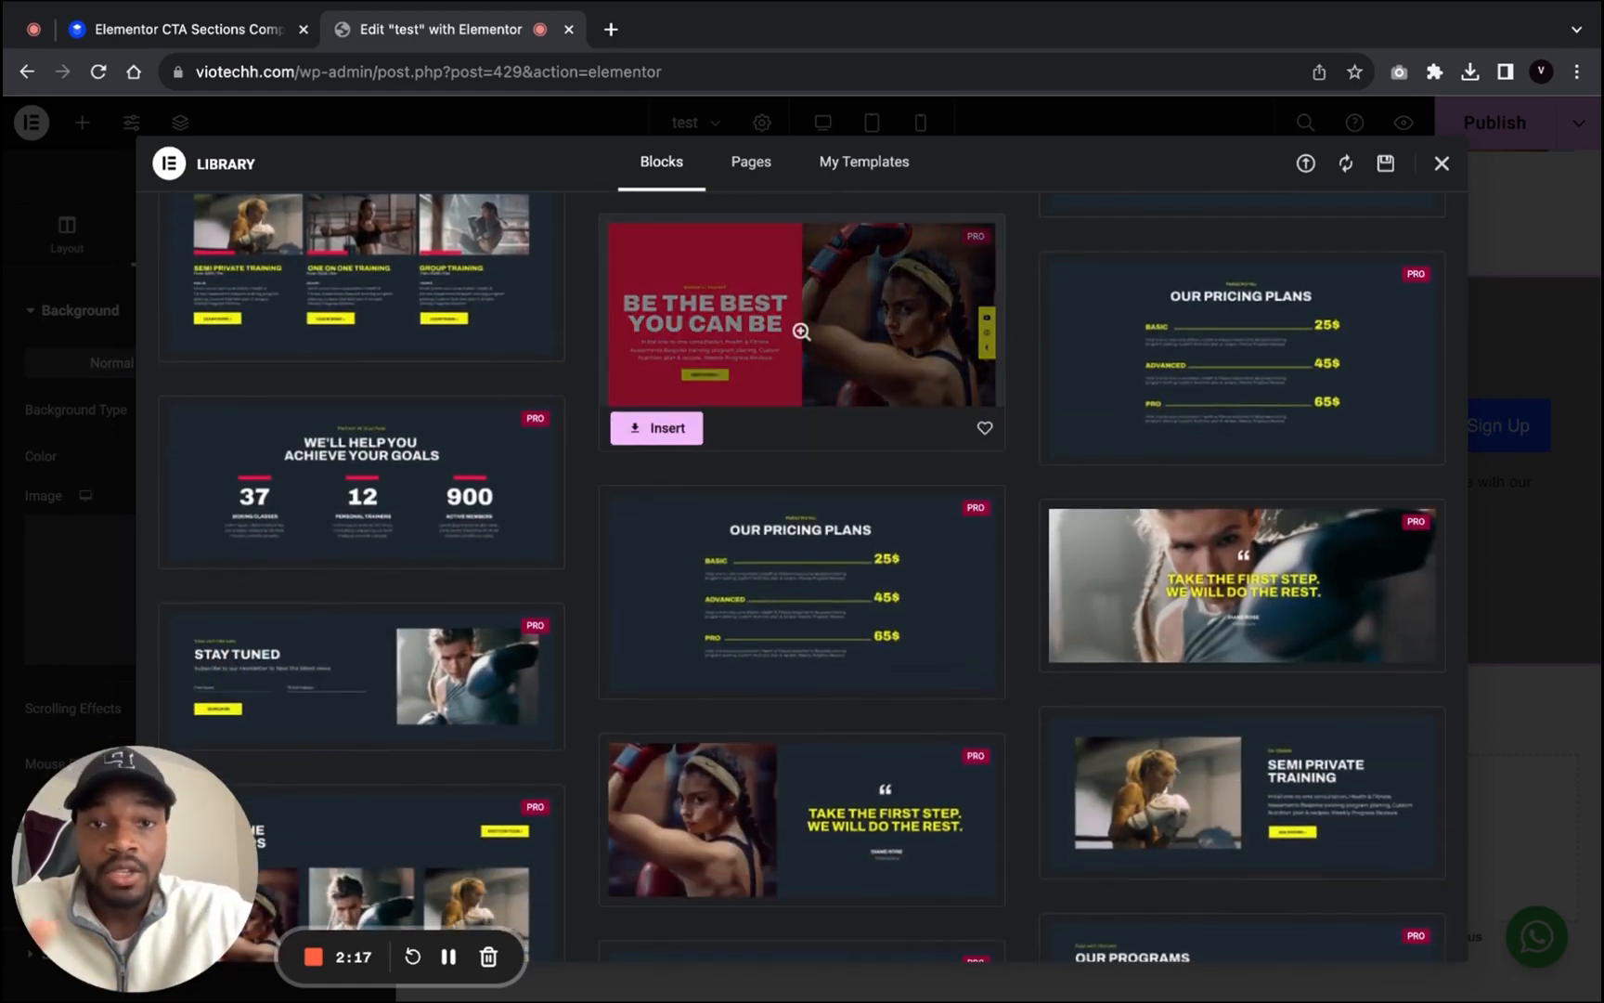
pyautogui.click(1442, 164)
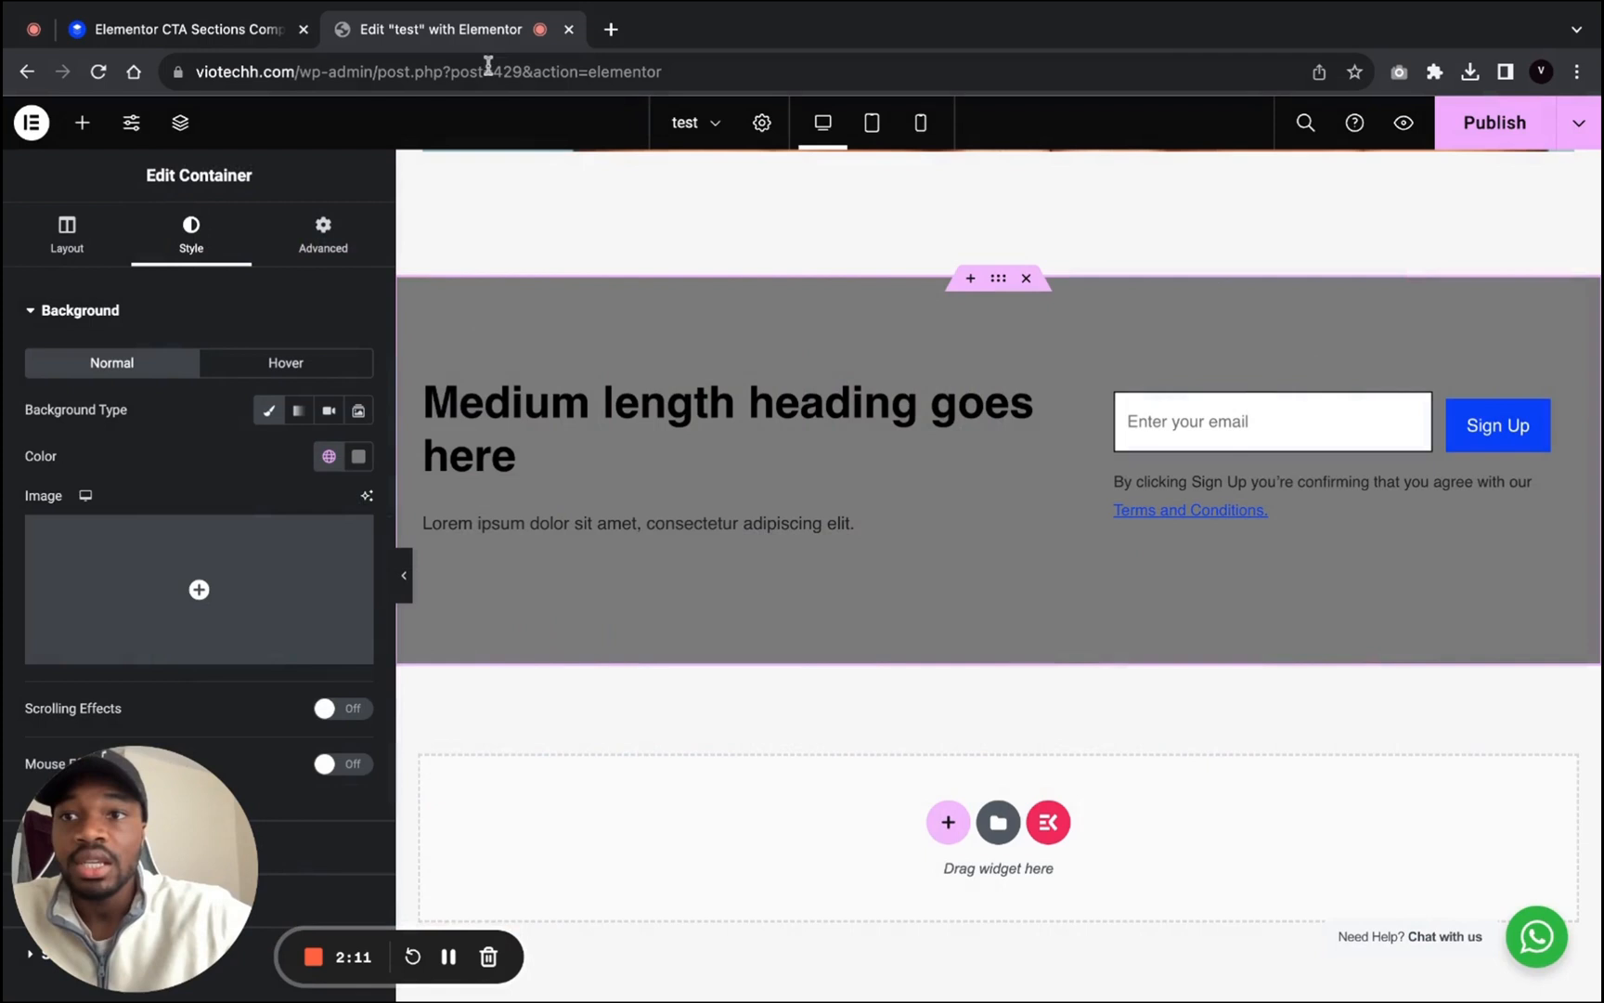
pyautogui.click(609, 402)
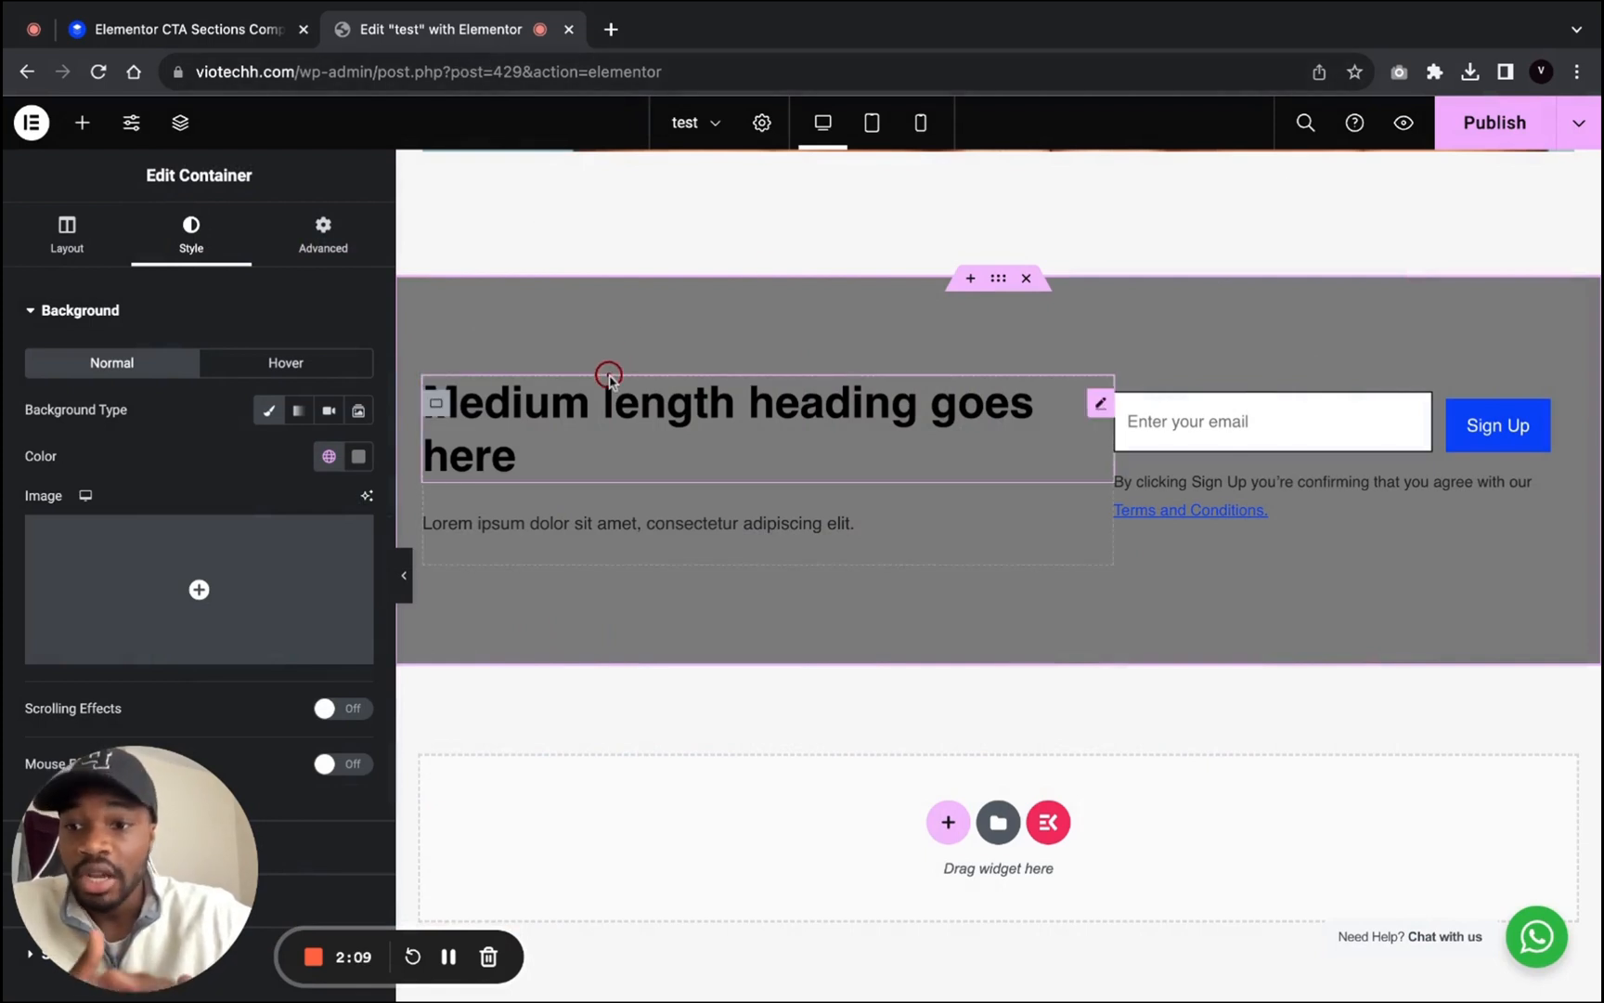